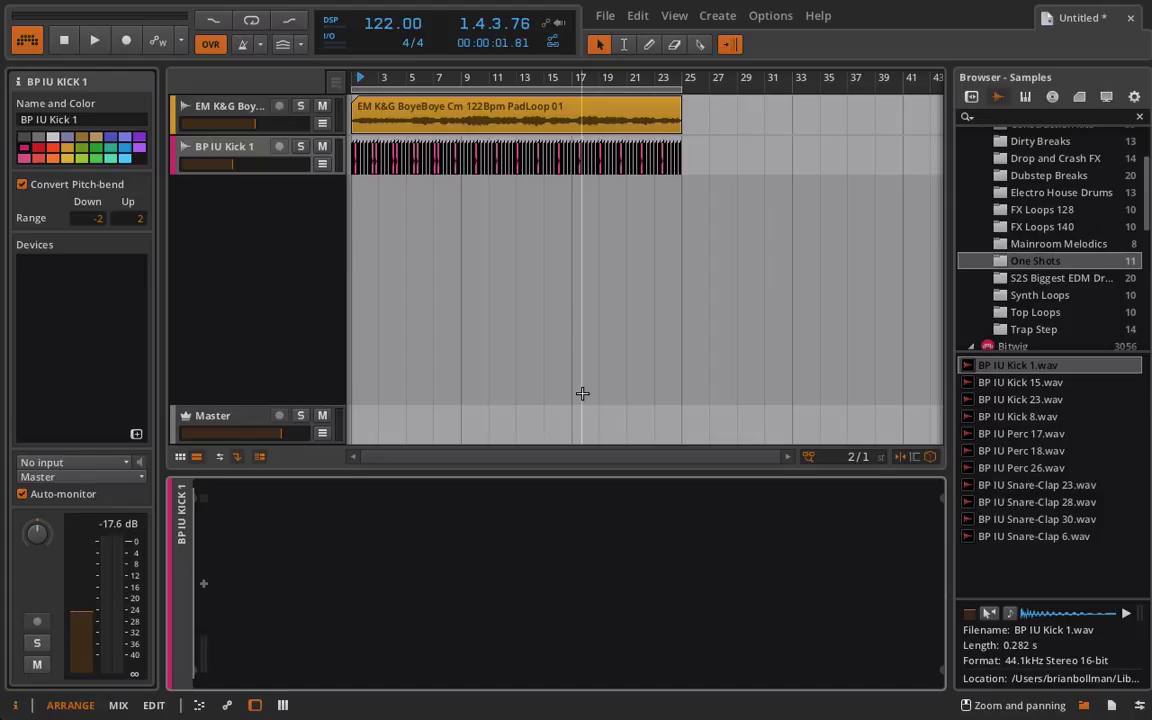
{"action": "mouse_move", "coordinate": [225, 312]}
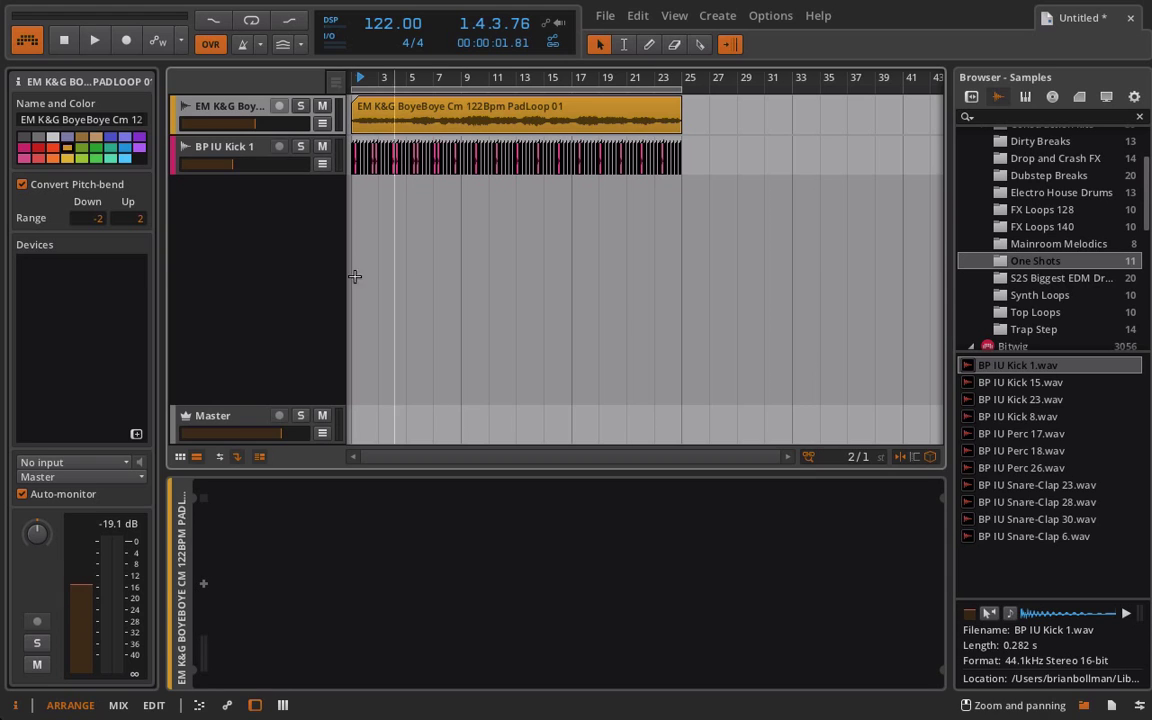
{"action": "mouse_move", "coordinate": [347, 271]}
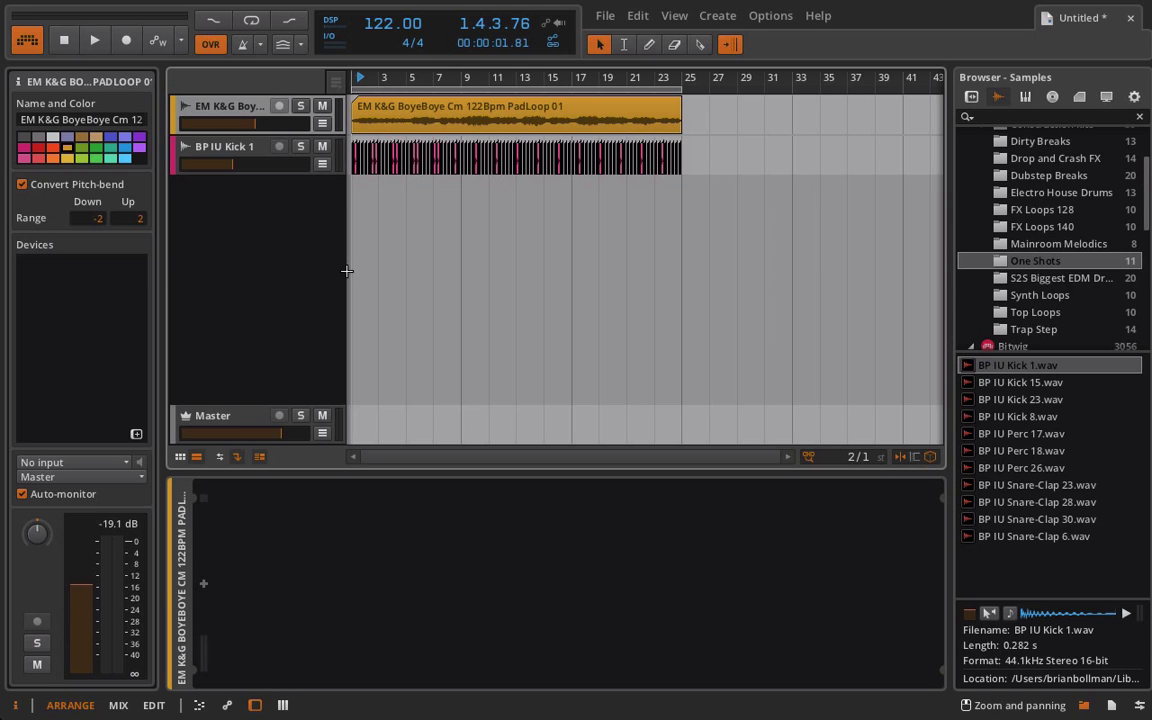
Step: Audition the pad loop together with the kick track, then stop playback
{"action": "left_click", "coordinate": [94, 40]}
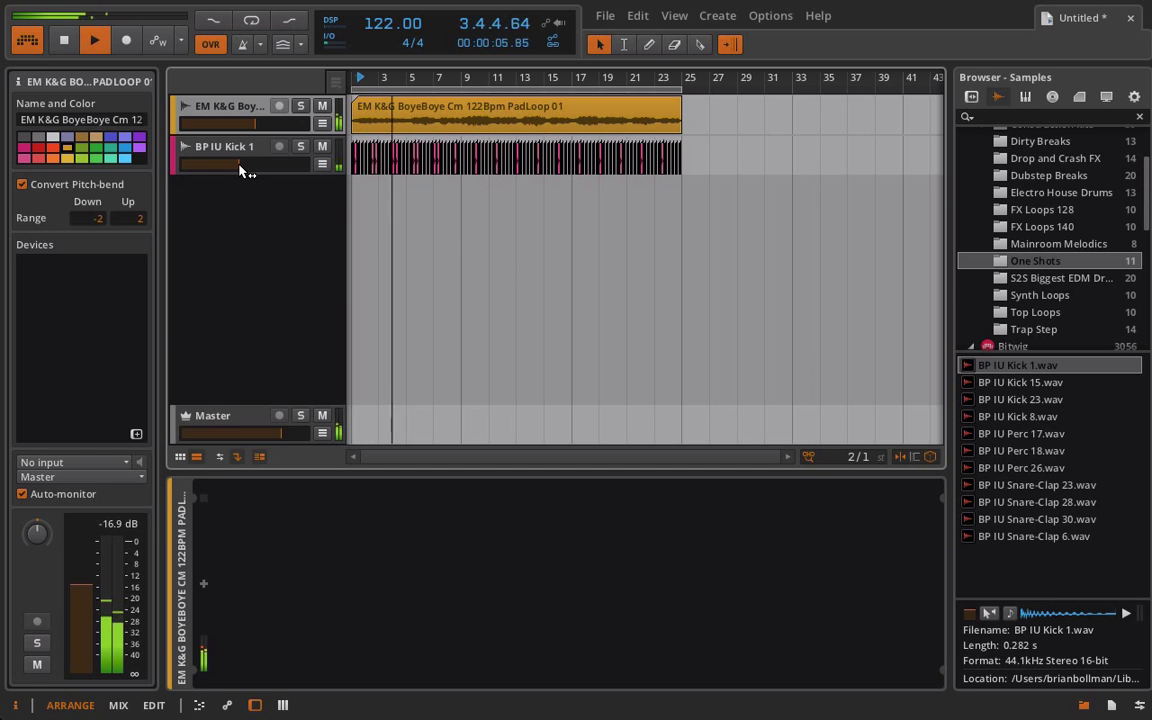
{"action": "left_click", "coordinate": [93, 40]}
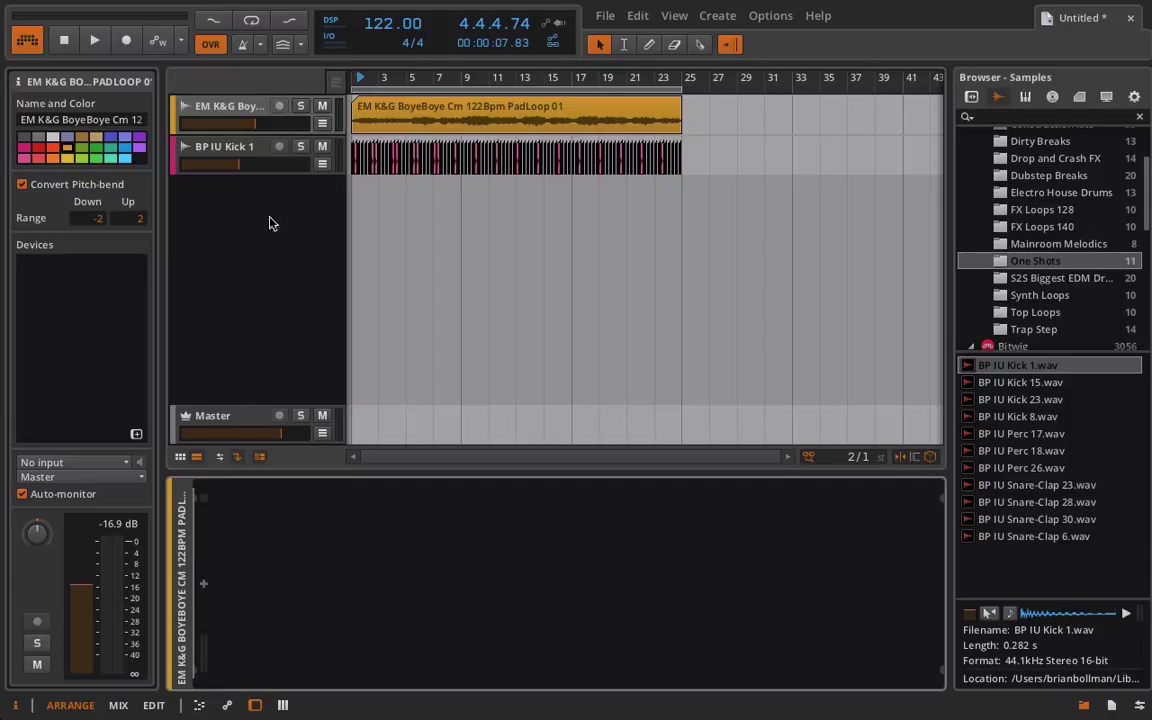
{"action": "left_click", "coordinate": [203, 583]}
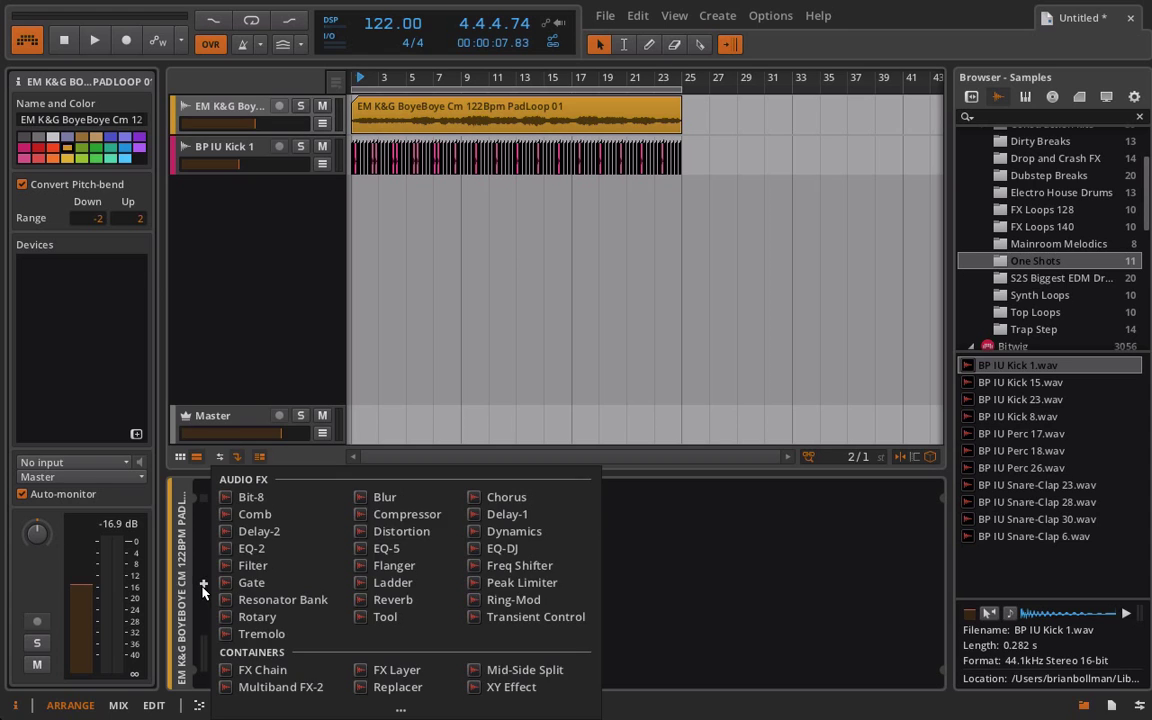
{"action": "left_click", "coordinate": [406, 513]}
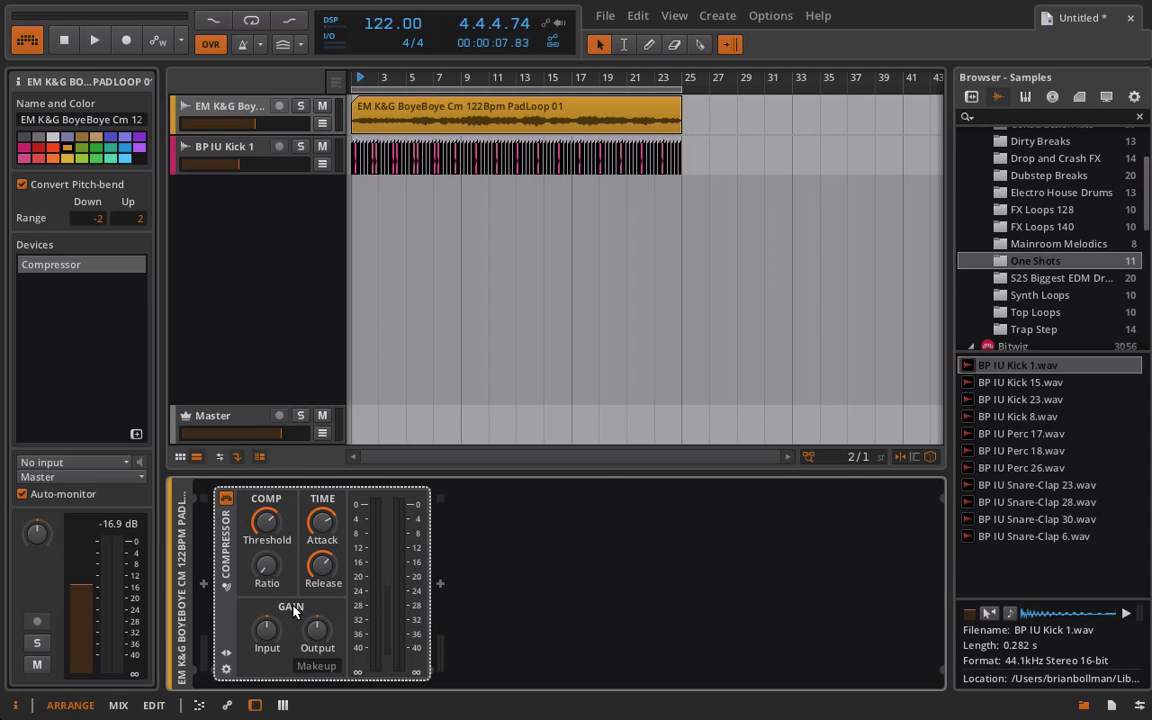
{"action": "mouse_move", "coordinate": [335, 507]}
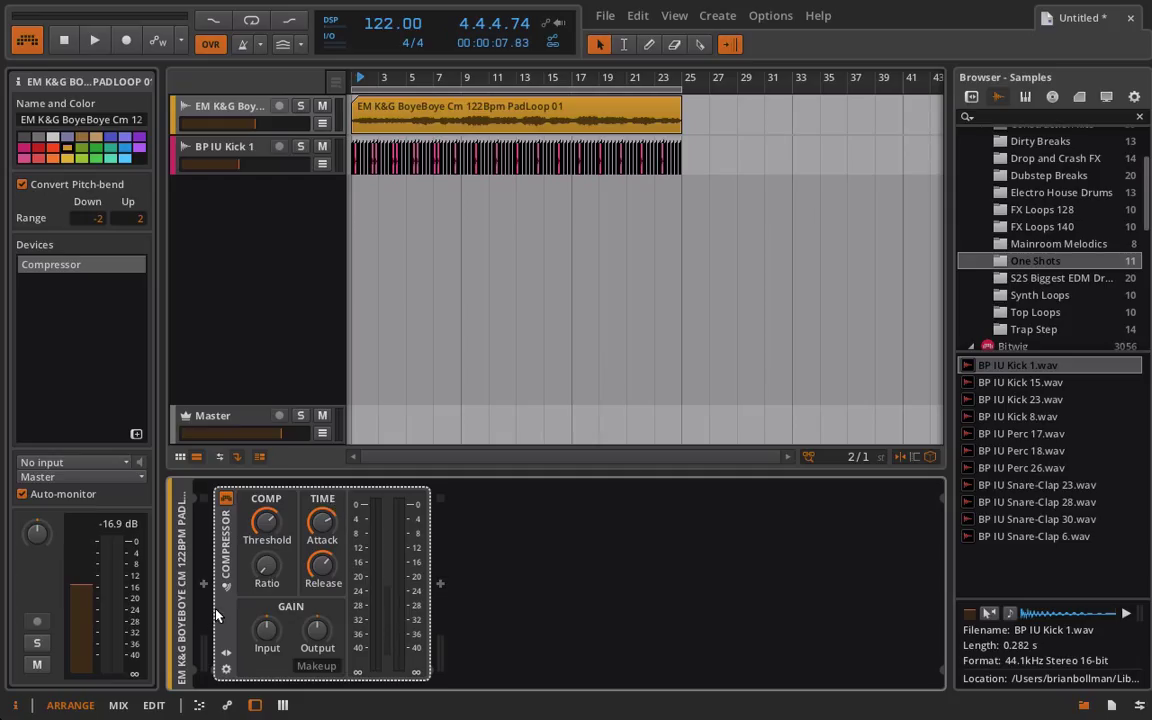
{"action": "left_click", "coordinate": [204, 583]}
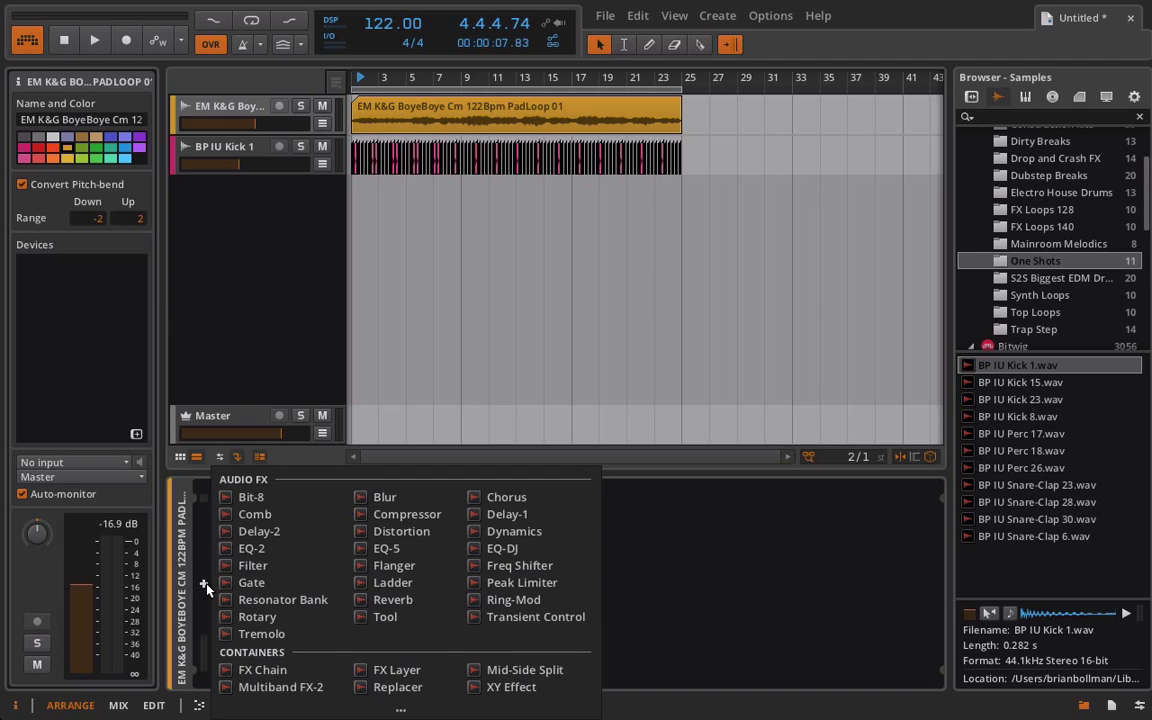
{"action": "left_click", "coordinate": [514, 531]}
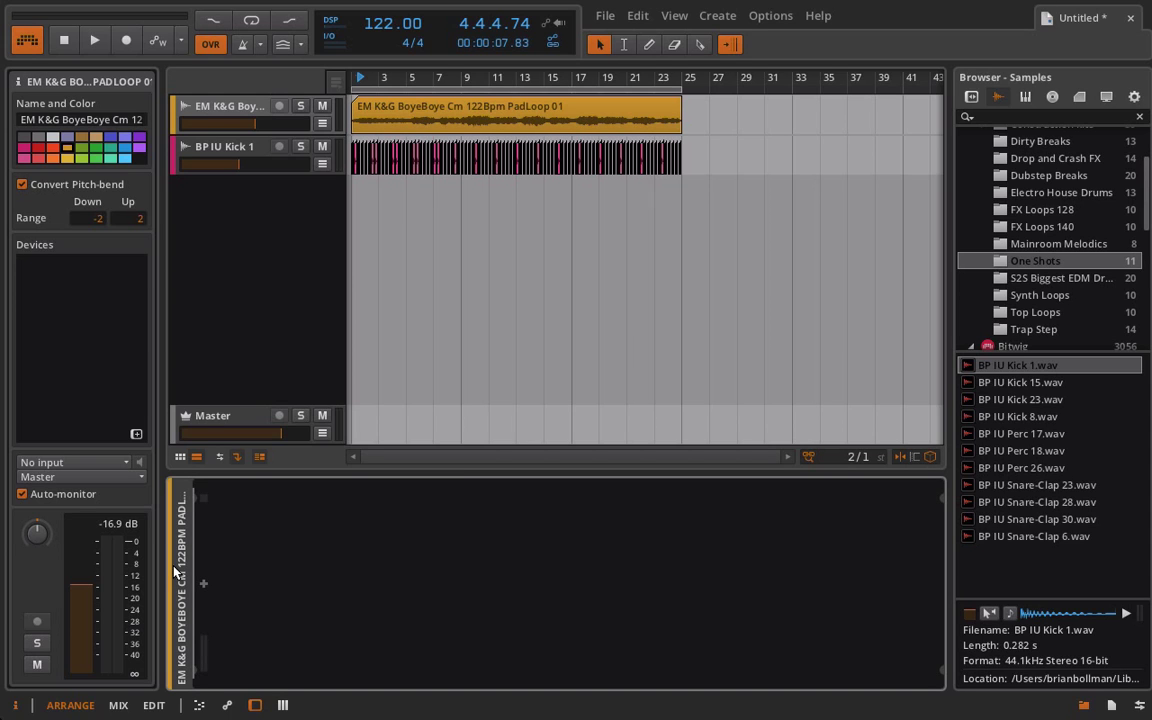
Step: Insert Audio MOD from the expanded Modulators list into the pad track's empty chain
{"action": "left_click", "coordinate": [203, 583]}
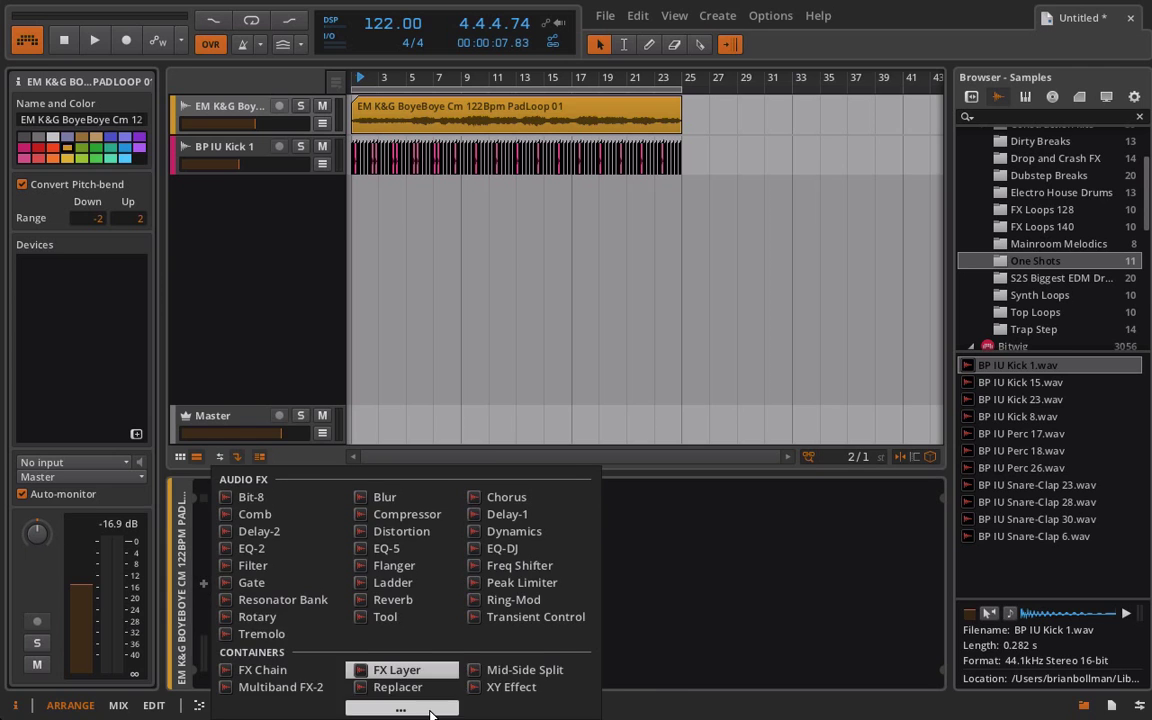
{"action": "left_click", "coordinate": [401, 708]}
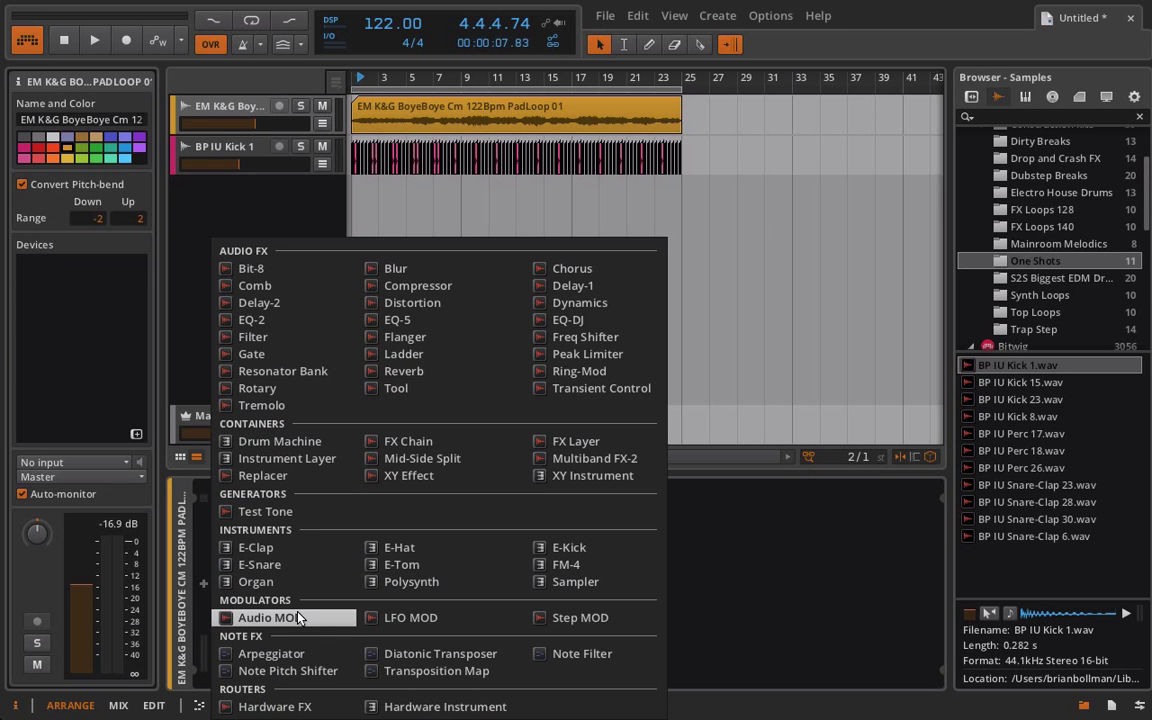
{"action": "left_click", "coordinate": [269, 617]}
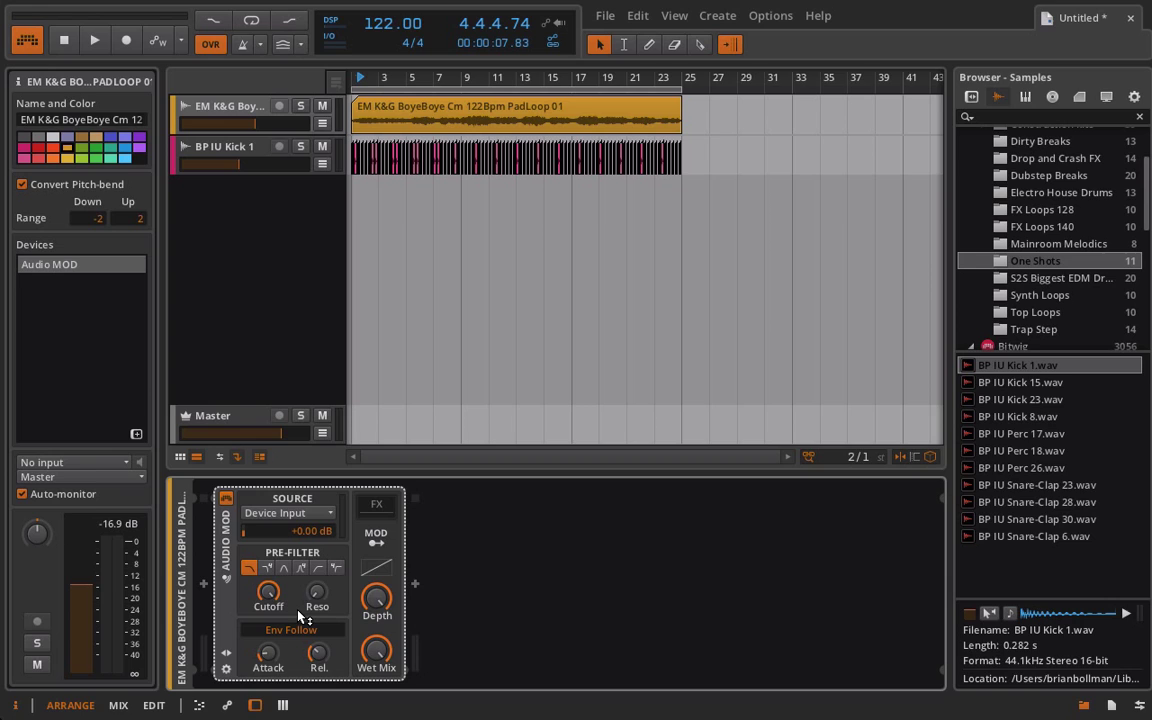
{"action": "mouse_move", "coordinate": [320, 505]}
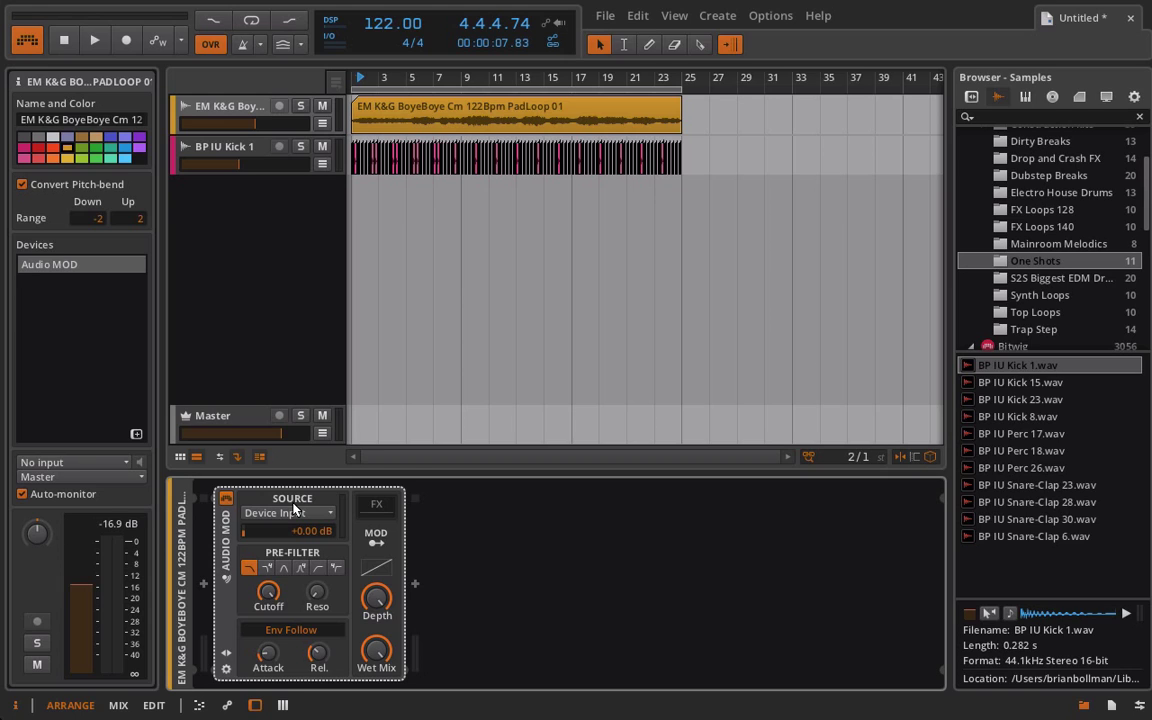
{"action": "mouse_move", "coordinate": [300, 500]}
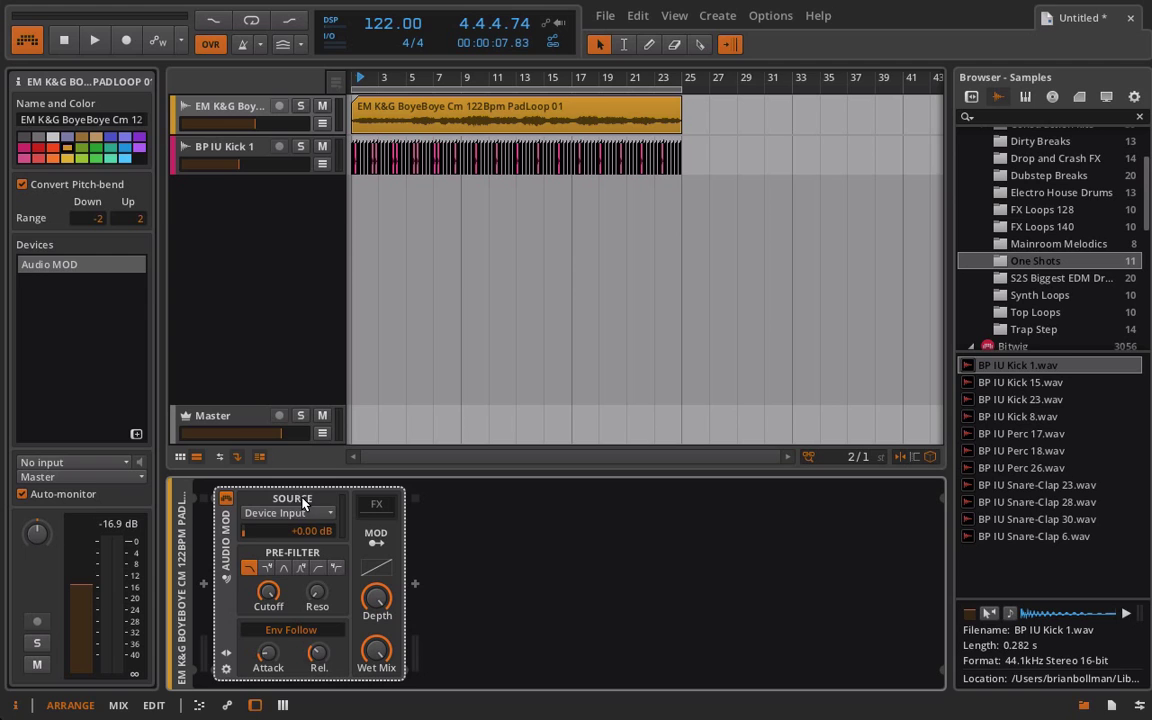
Step: Set Audio MOD's source to BP IU Kick 1 (Pre-Fader) and audition the sidechain
{"action": "left_click", "coordinate": [293, 512]}
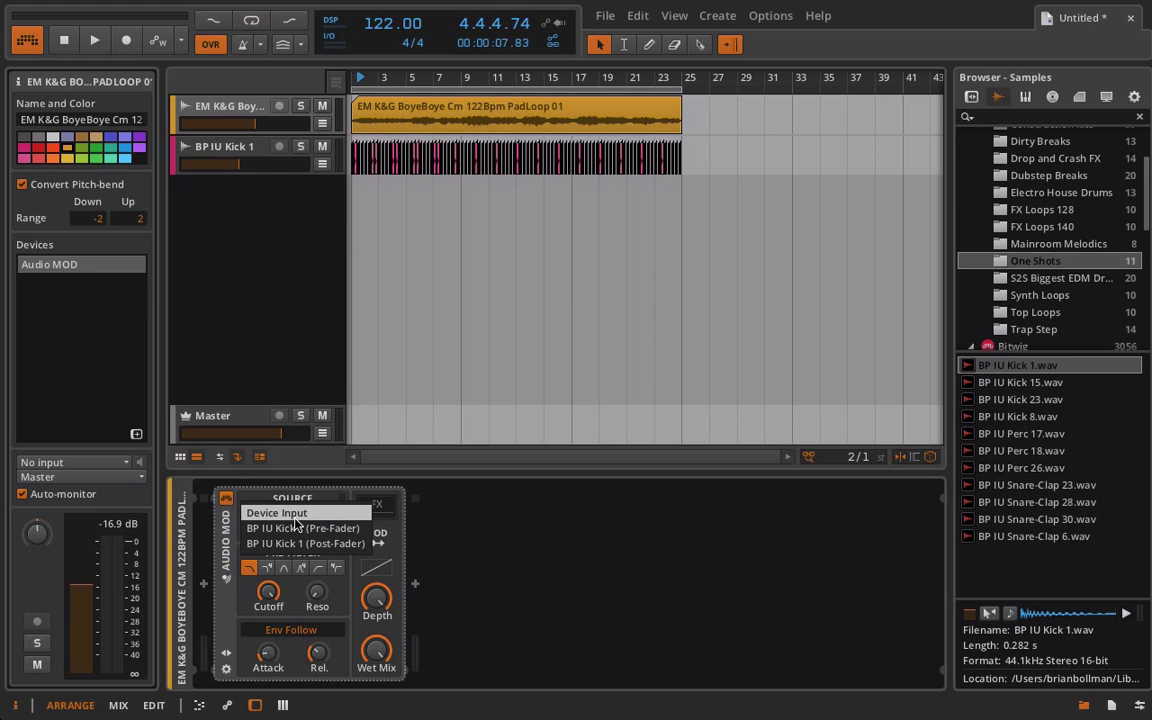
{"action": "left_click", "coordinate": [303, 527]}
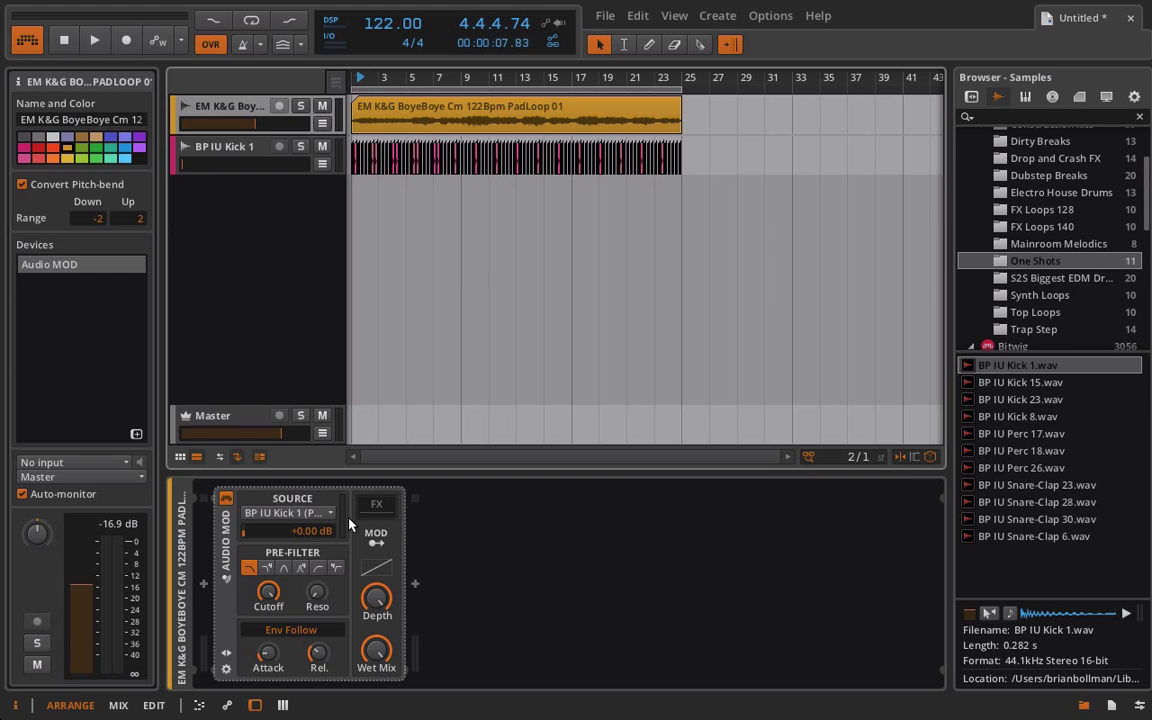
{"action": "left_click", "coordinate": [94, 39]}
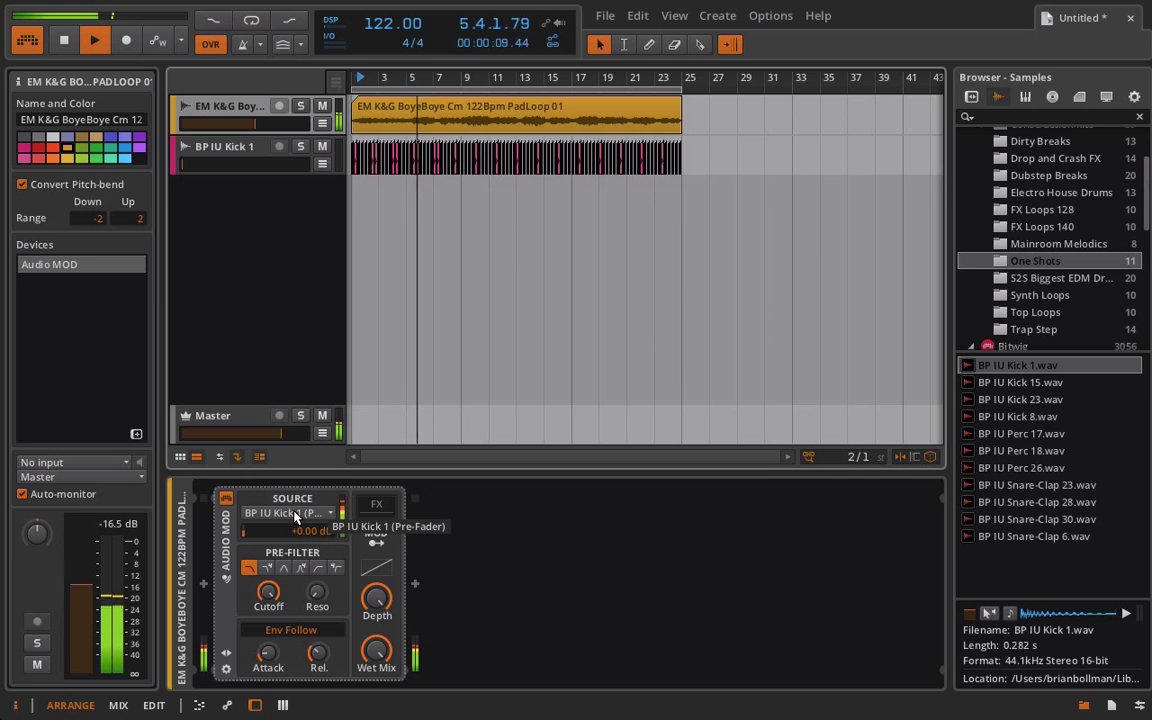
{"action": "left_click", "coordinate": [94, 40]}
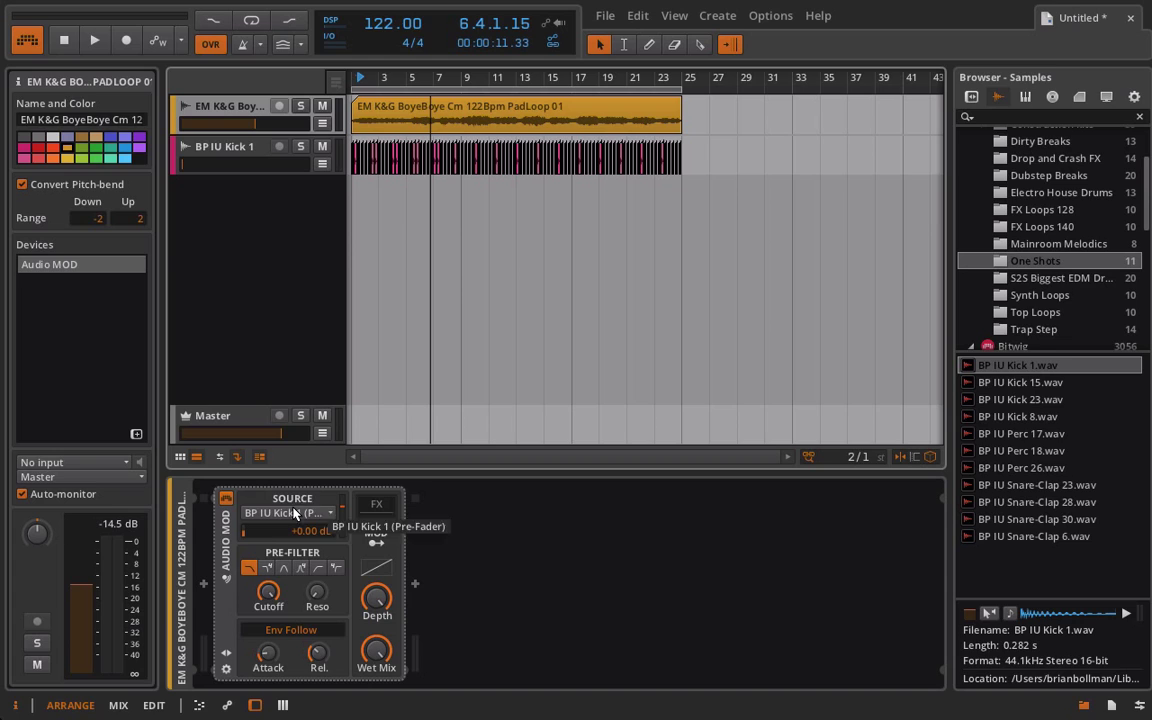
{"action": "mouse_move", "coordinate": [335, 497]}
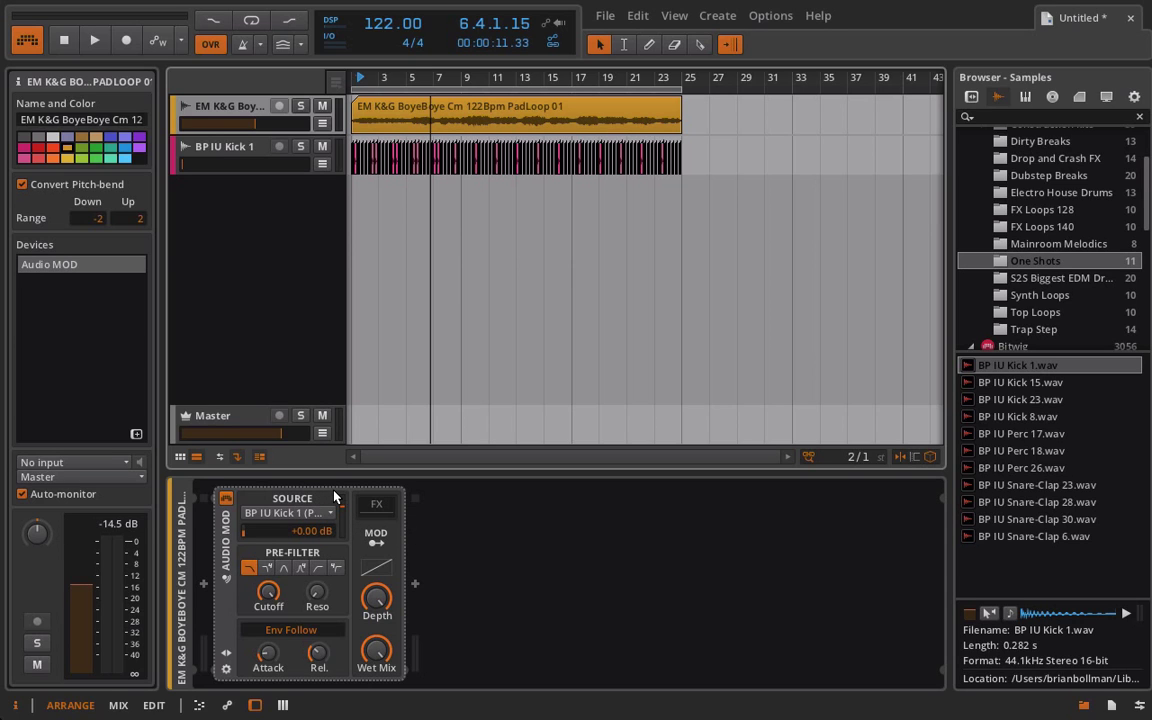
{"action": "mouse_move", "coordinate": [341, 531]}
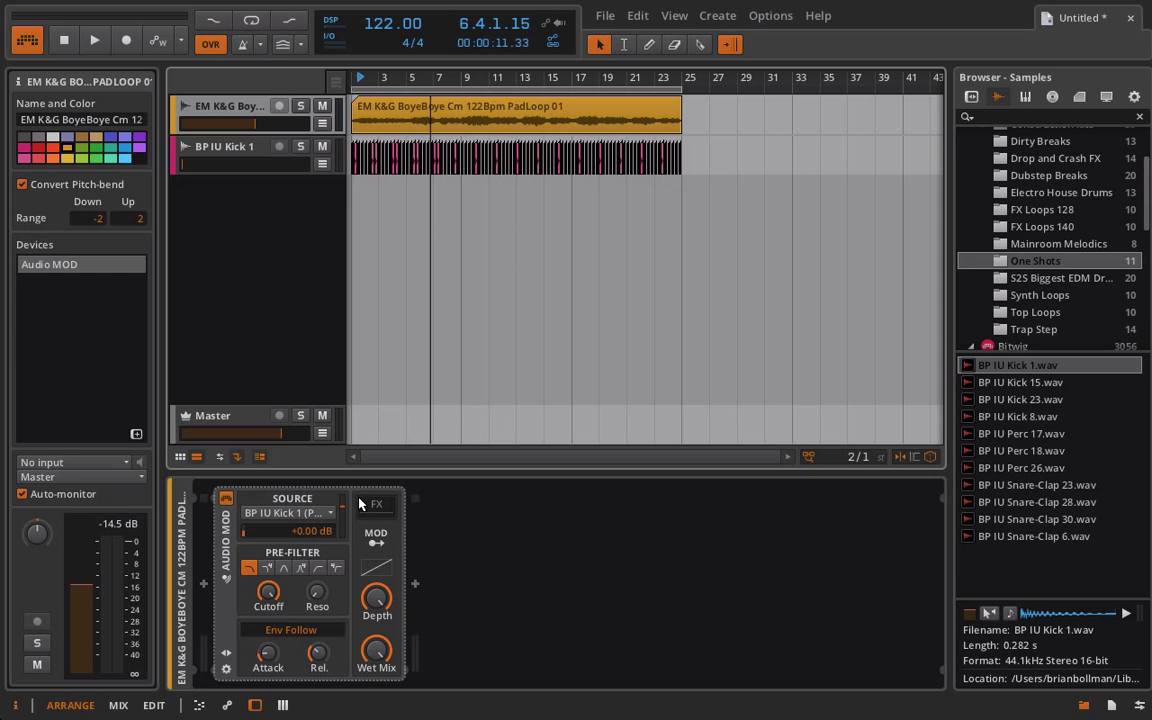
{"action": "mouse_move", "coordinate": [341, 507]}
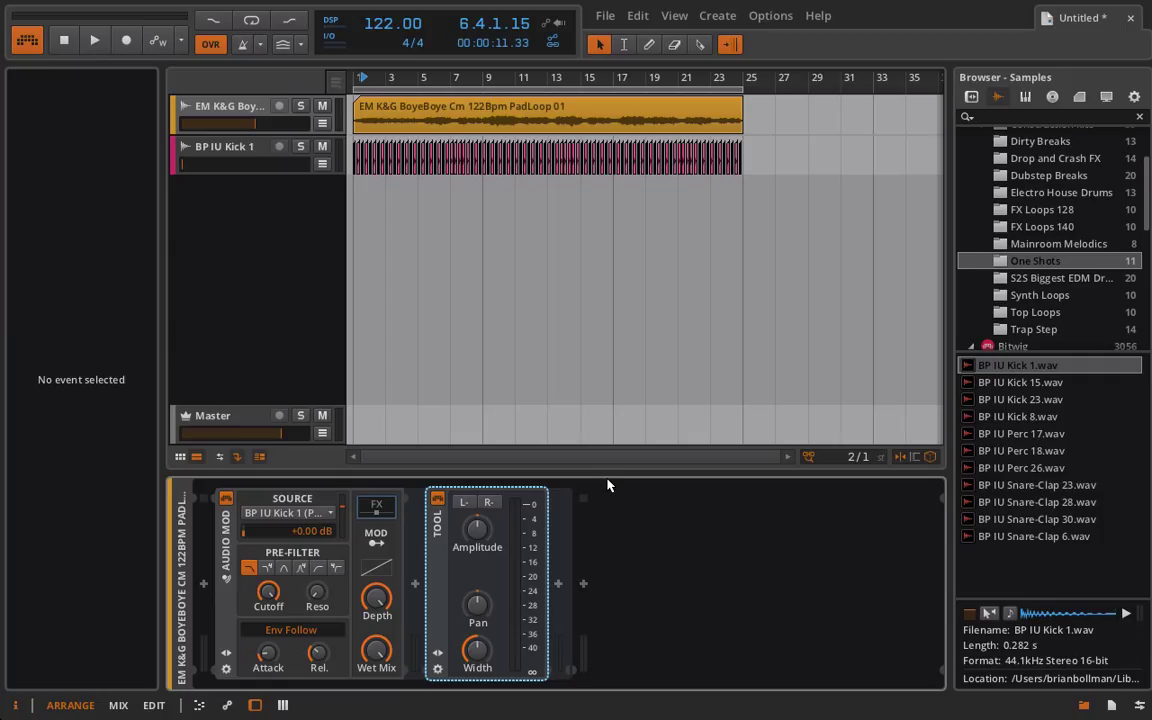
{"action": "mouse_move", "coordinate": [425, 485]}
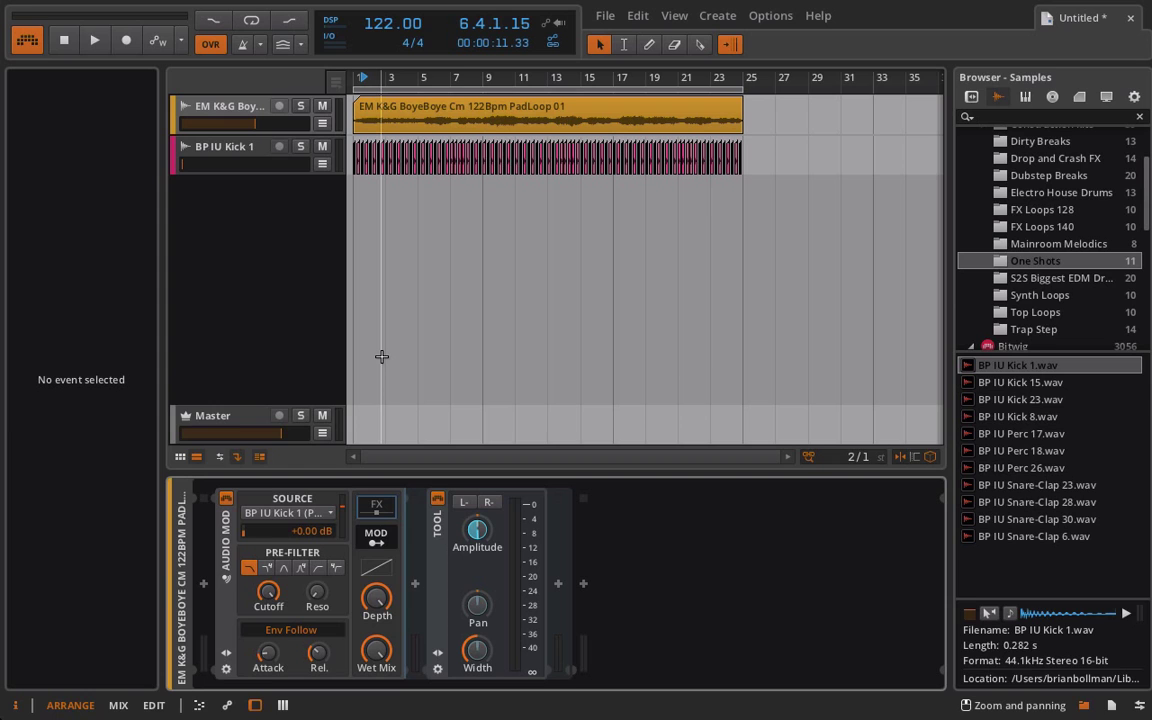
Step: Play the pad alongside the new BP IU Kick 2 track at about -8 dB
{"action": "left_click", "coordinate": [94, 40]}
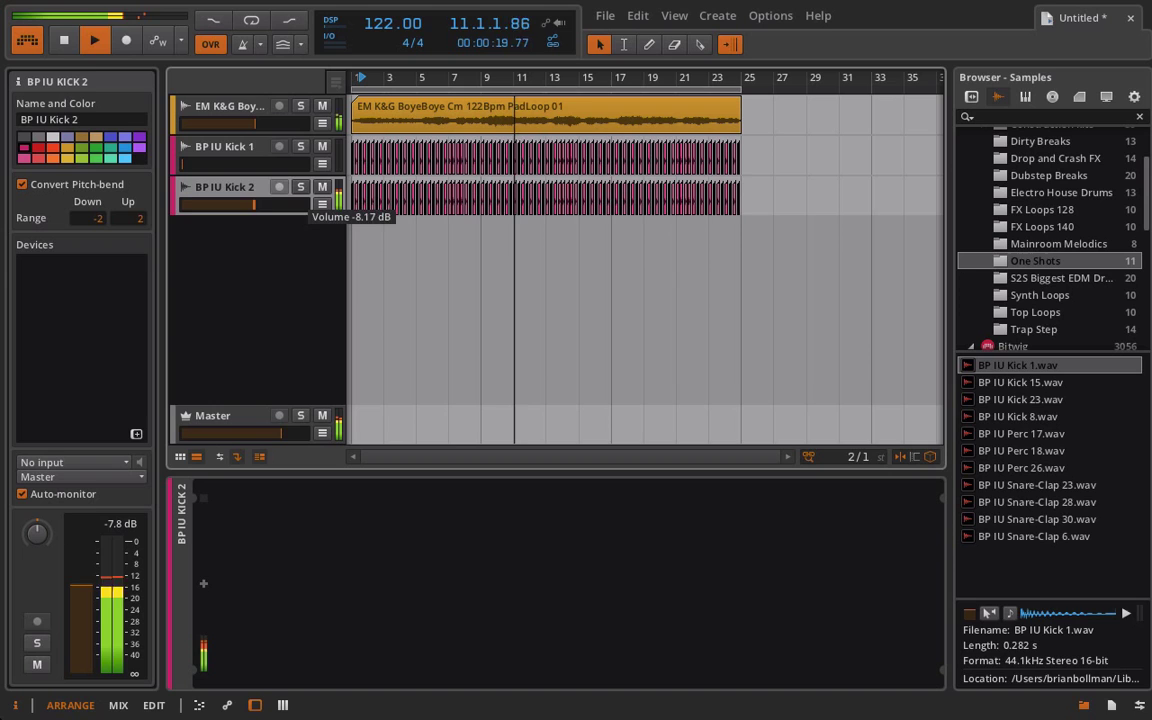
{"action": "left_click", "coordinate": [230, 106]}
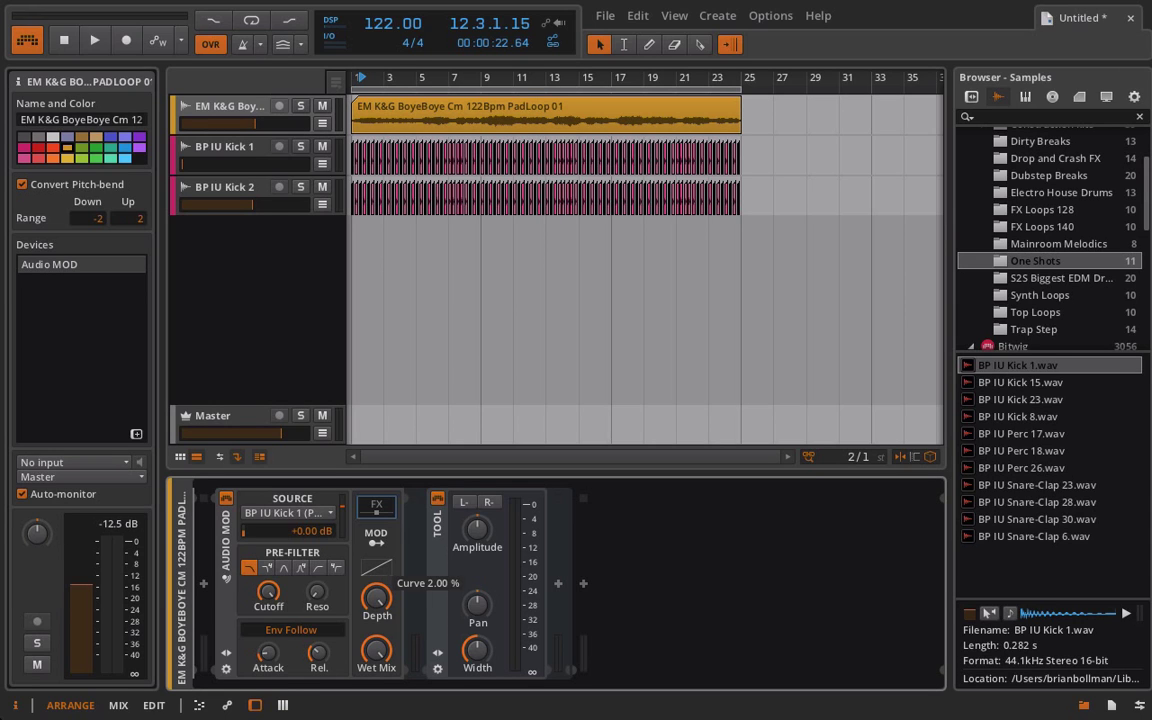
{"action": "mouse_move", "coordinate": [434, 618]}
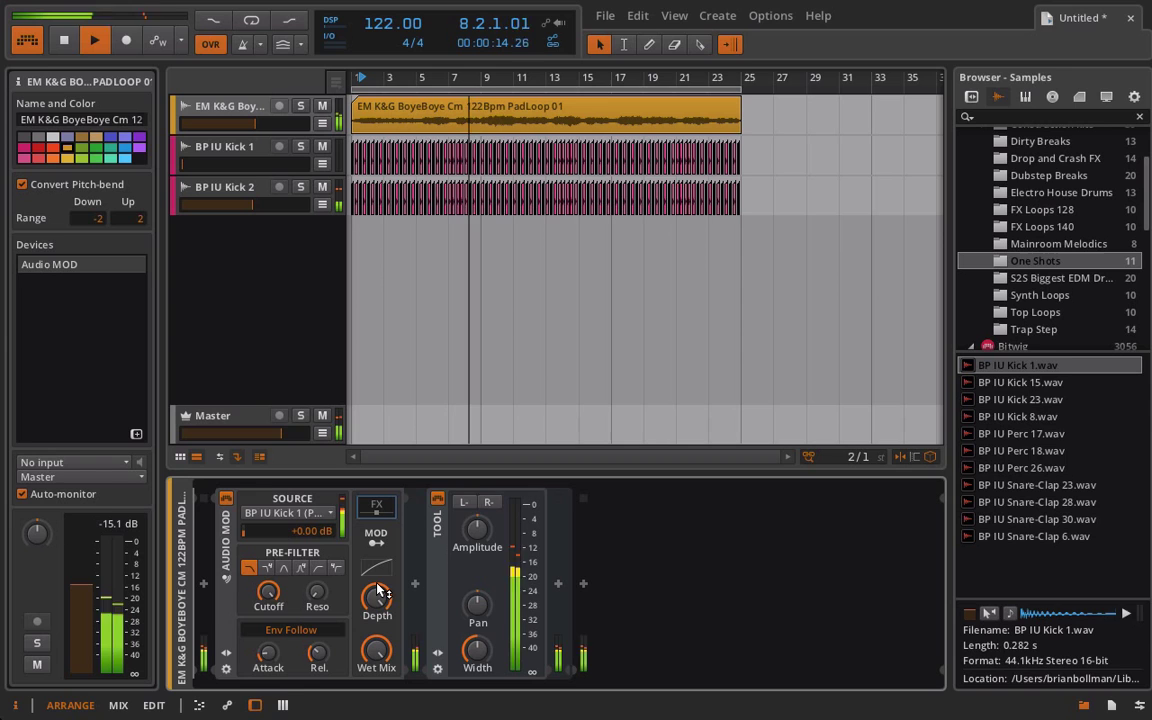
Step: Drag the Audio MOD curve display upward to raise the Curve well above 2%
{"action": "left_click_drag", "start_coordinate": [377, 593], "coordinate": [377, 585]}
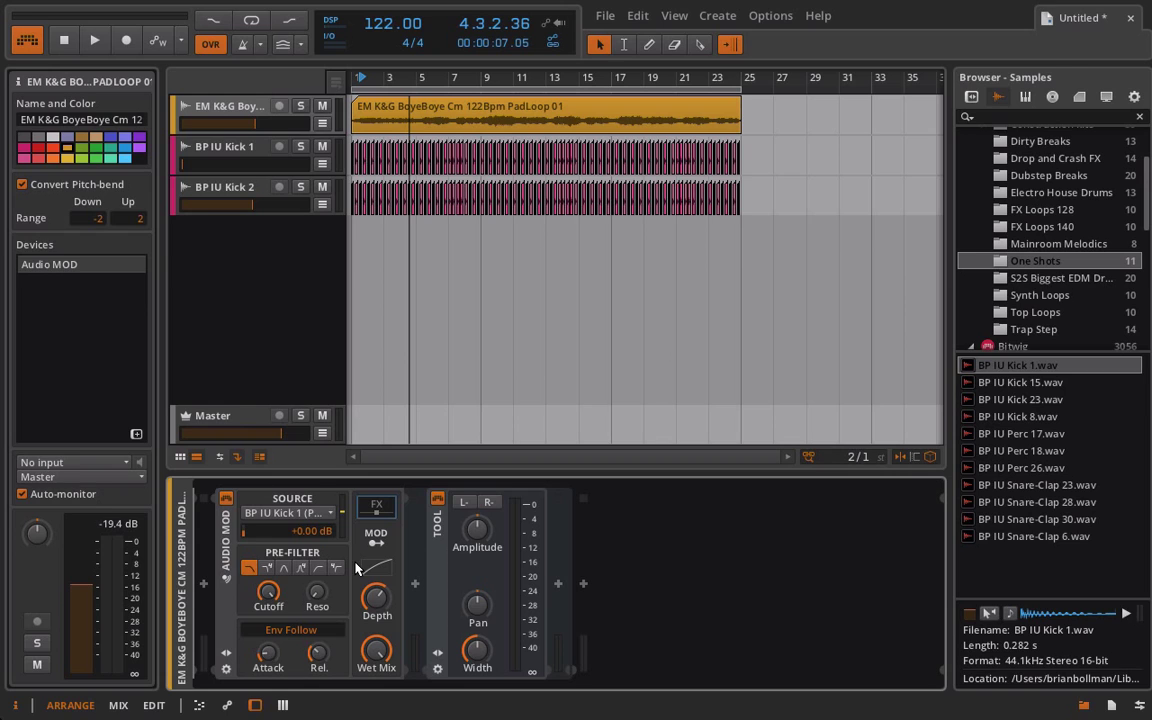
{"action": "mouse_move", "coordinate": [342, 597]}
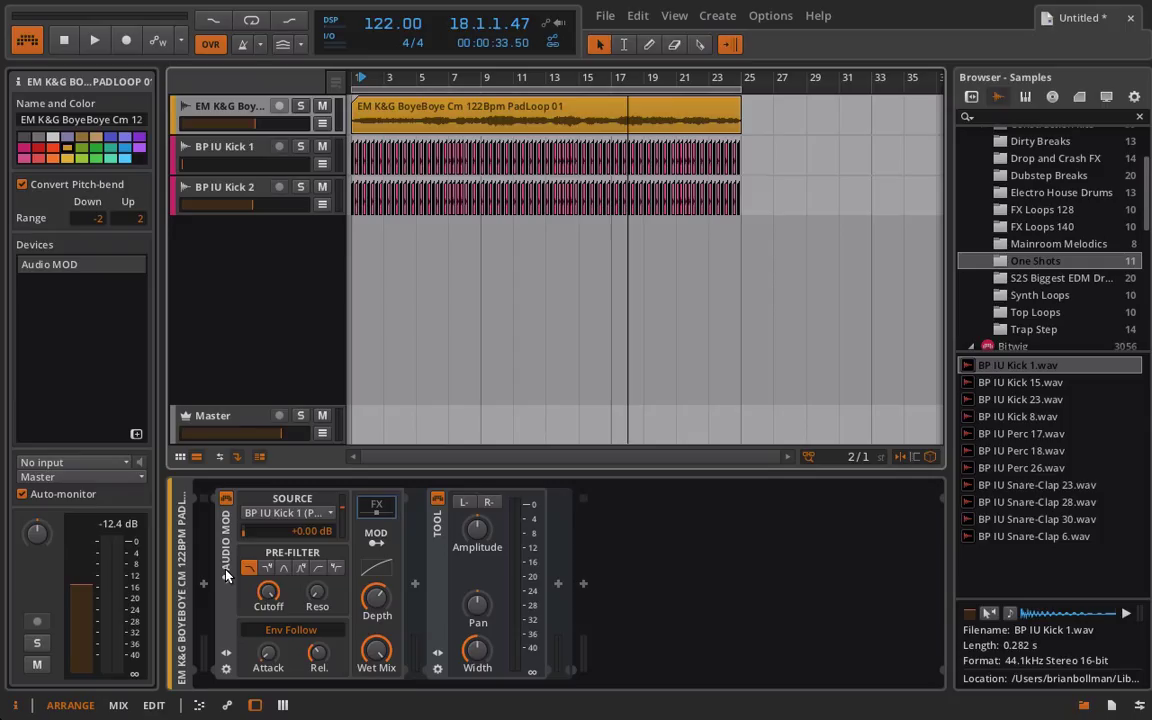
{"action": "mouse_move", "coordinate": [225, 575]}
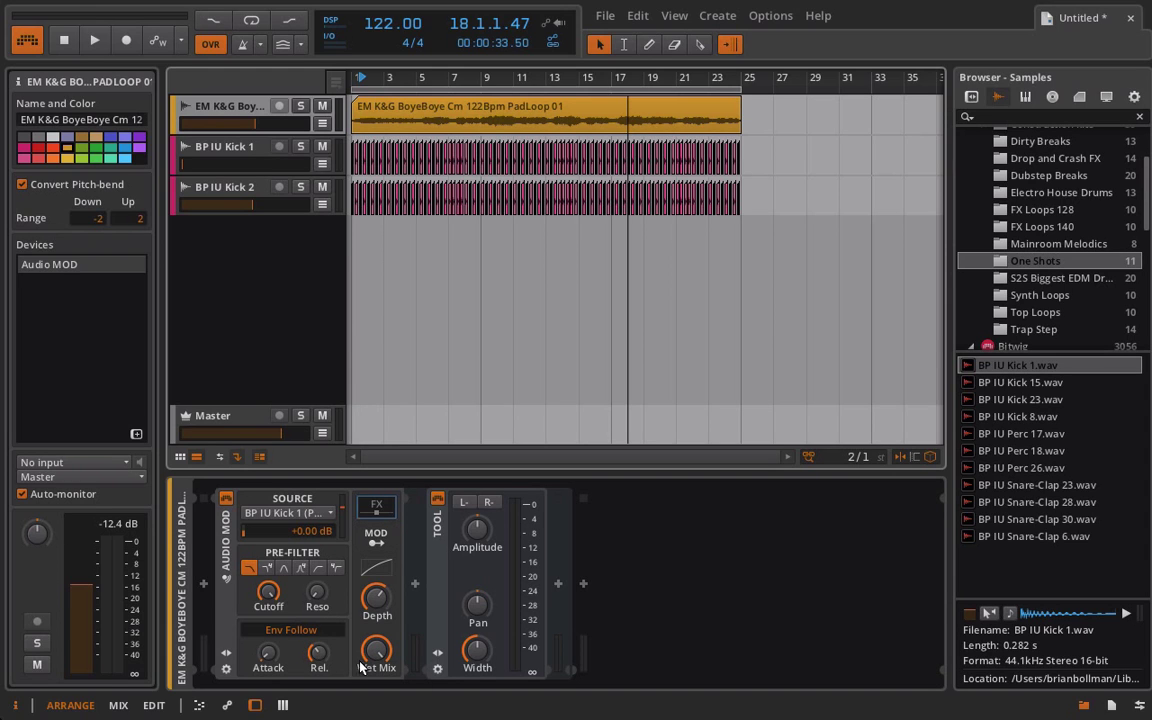
{"action": "mouse_move", "coordinate": [355, 533]}
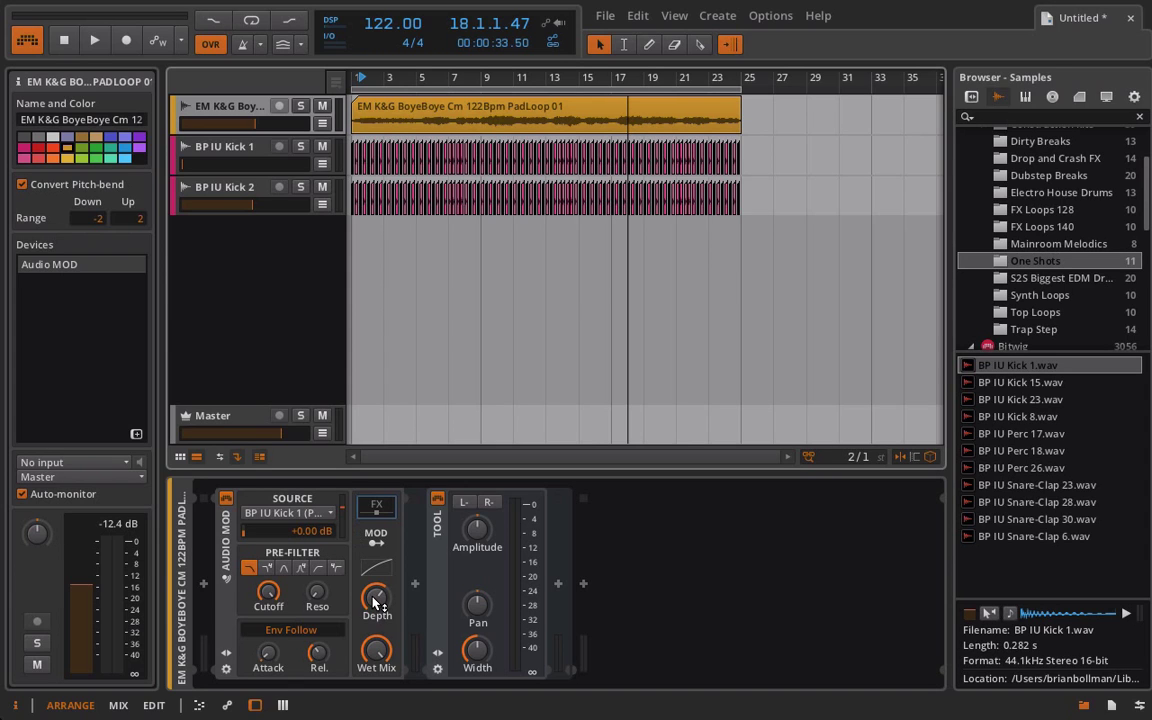
{"action": "mouse_move", "coordinate": [375, 650]}
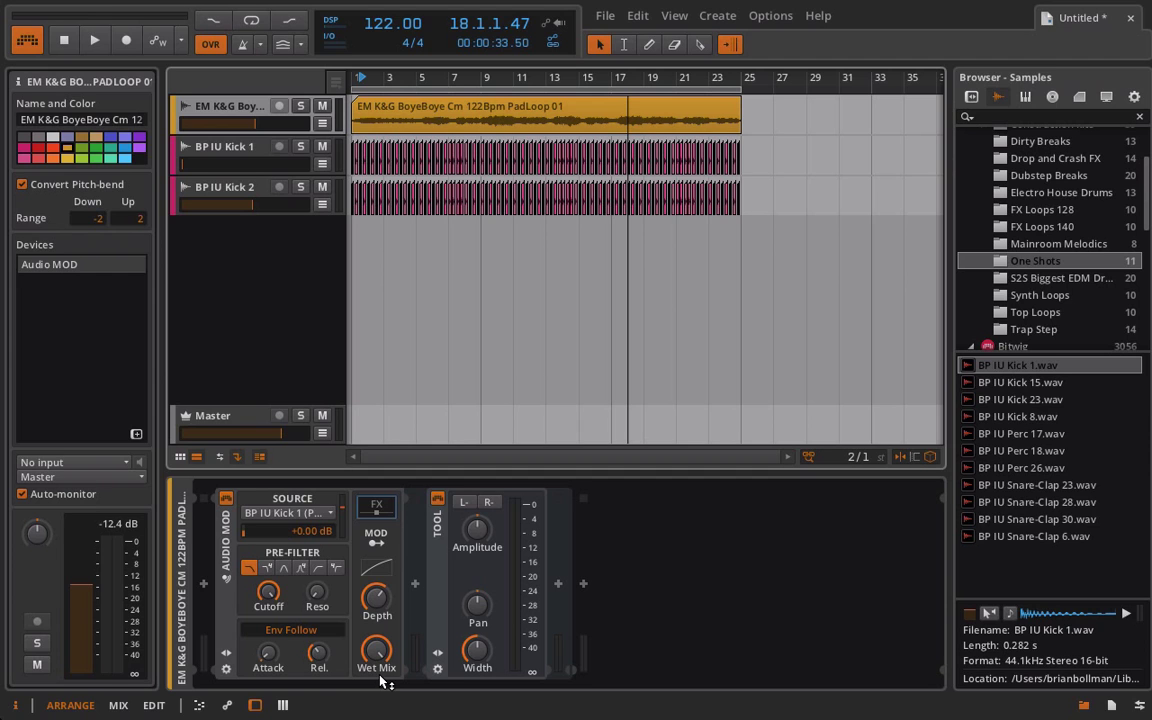
Step: Play the soloed pad track alone to hear the pumping, then stop
{"action": "left_click", "coordinate": [94, 40]}
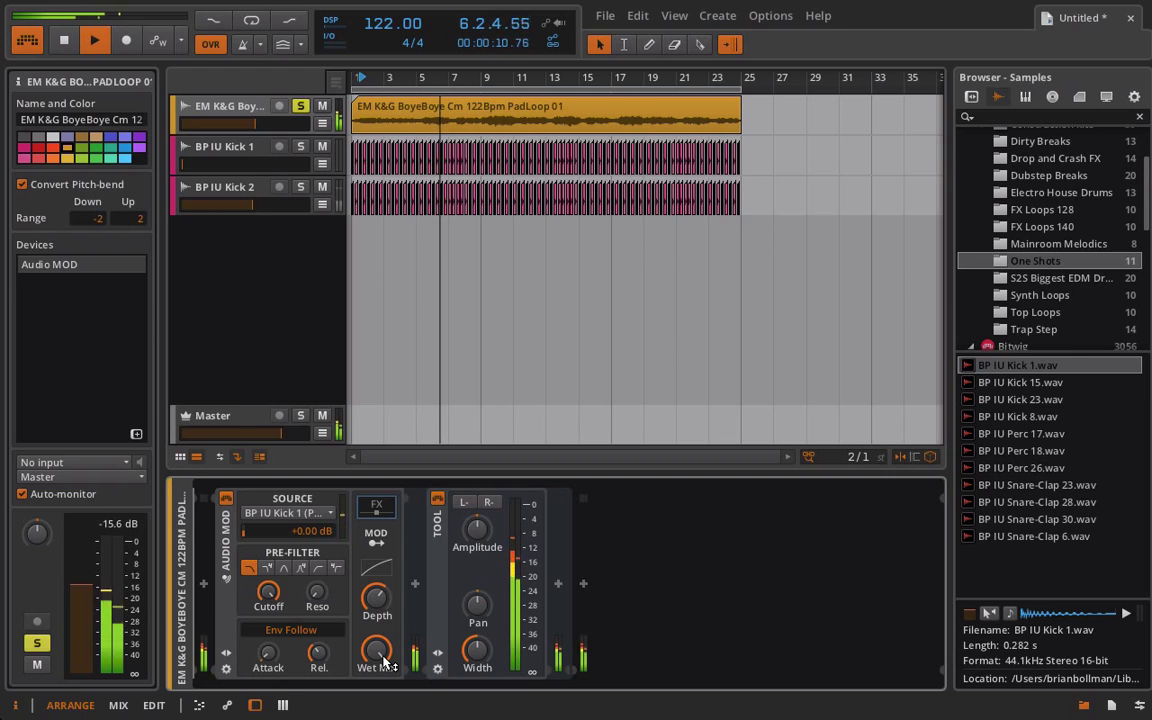
{"action": "left_click", "coordinate": [93, 40]}
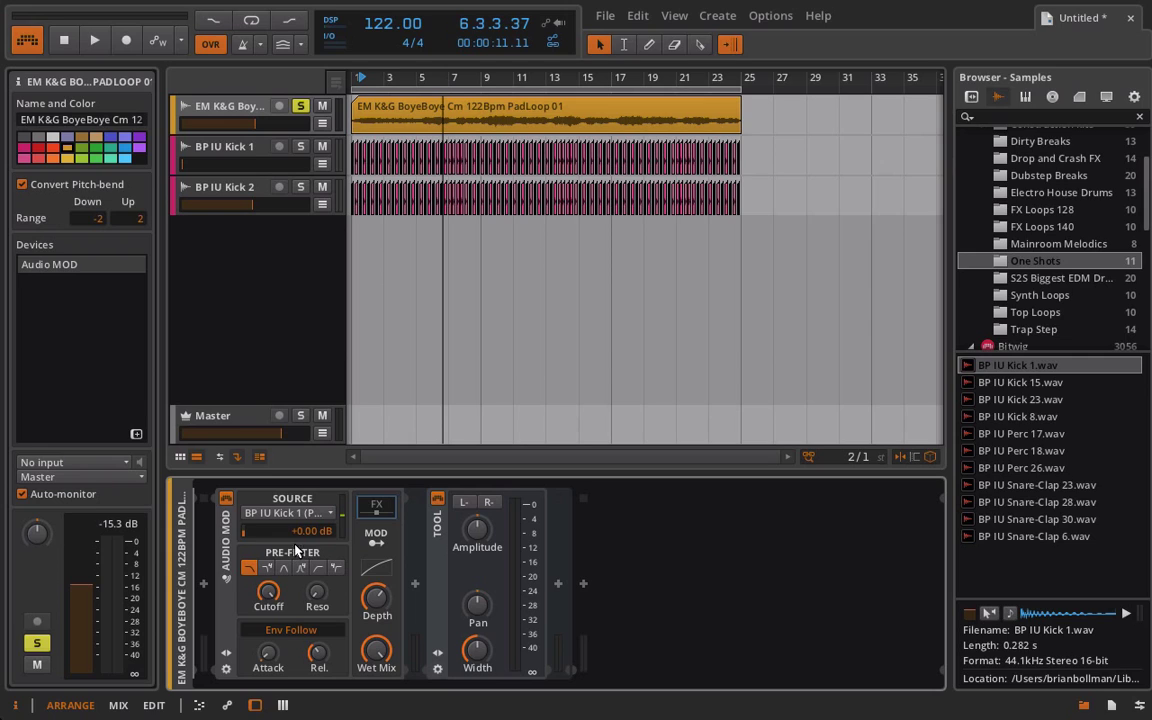
{"action": "mouse_move", "coordinate": [291, 498]}
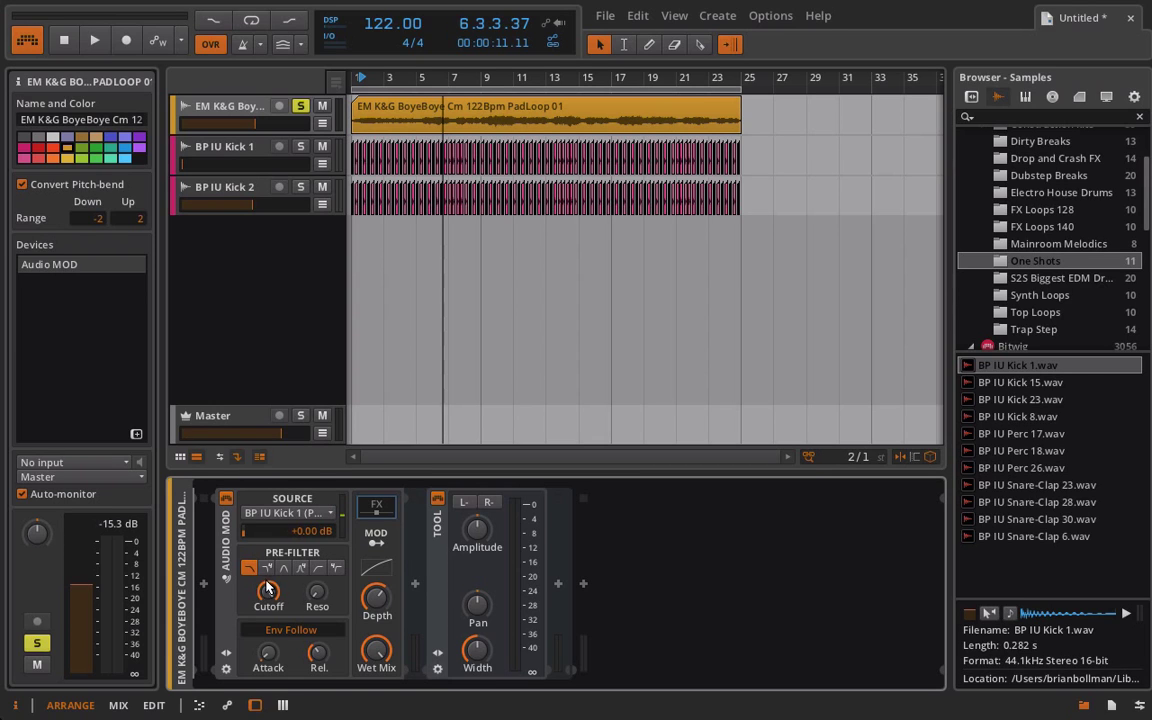
{"action": "left_click_drag", "start_coordinate": [268, 593], "coordinate": [268, 585]}
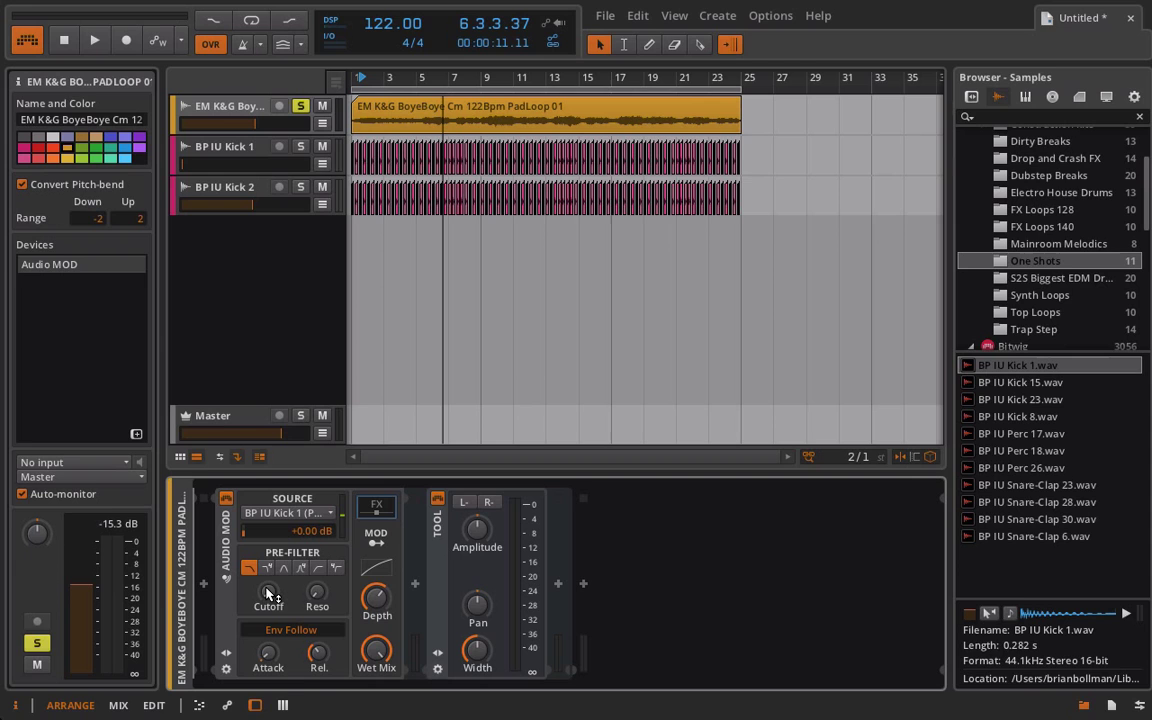
{"action": "left_click", "coordinate": [94, 39]}
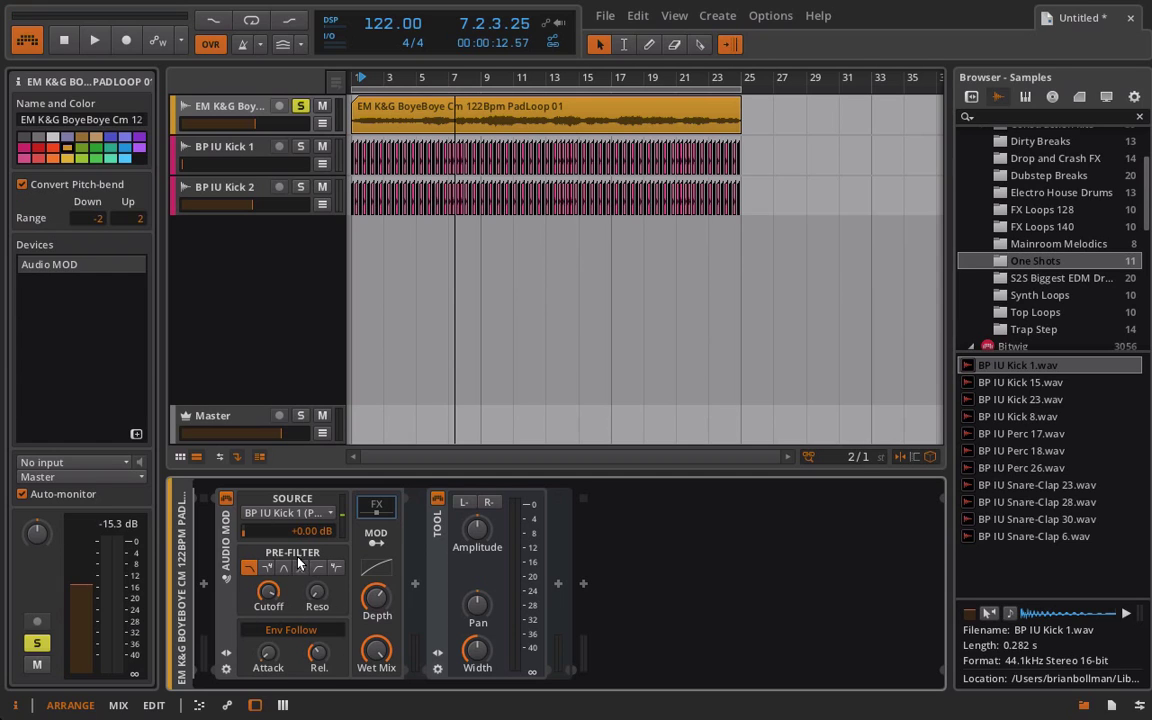
{"action": "mouse_move", "coordinate": [424, 7]}
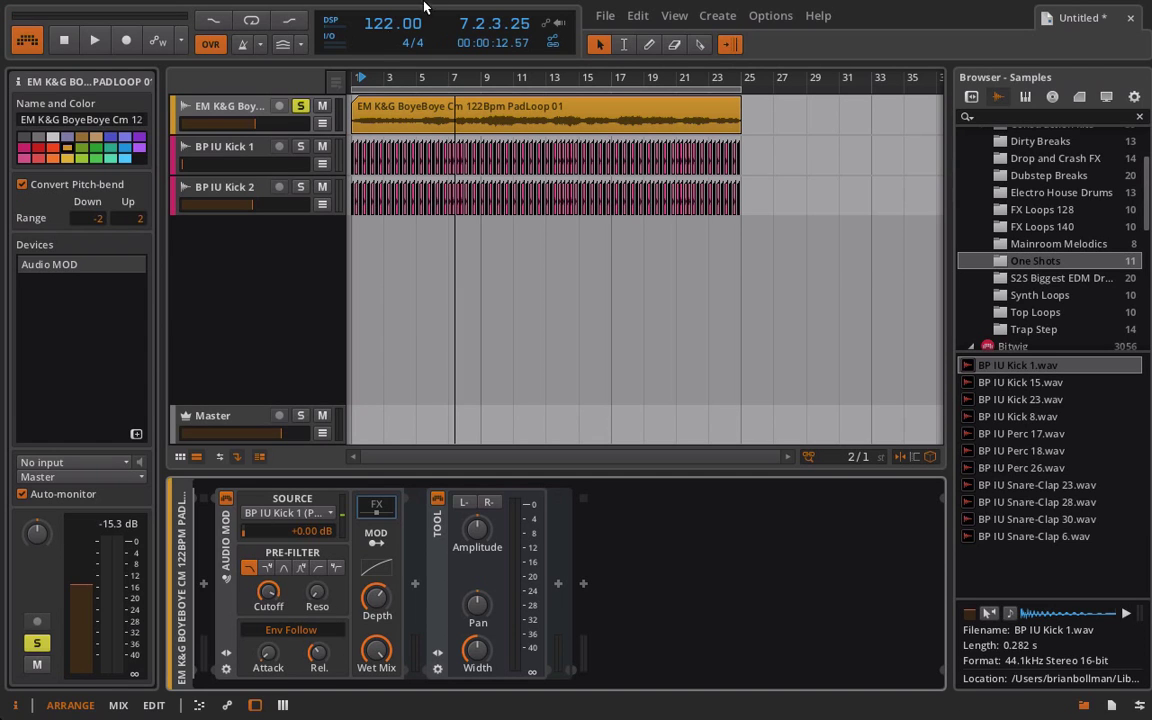
{"action": "mouse_move", "coordinate": [430, 113]}
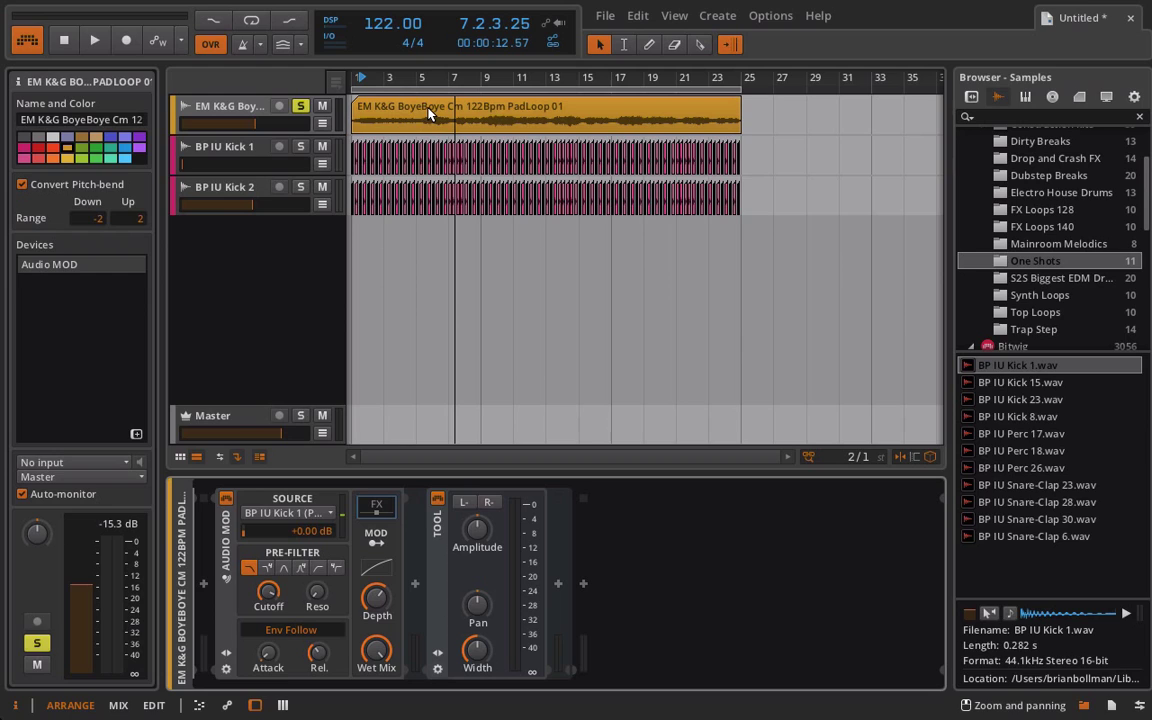
{"action": "mouse_move", "coordinate": [250, 105]}
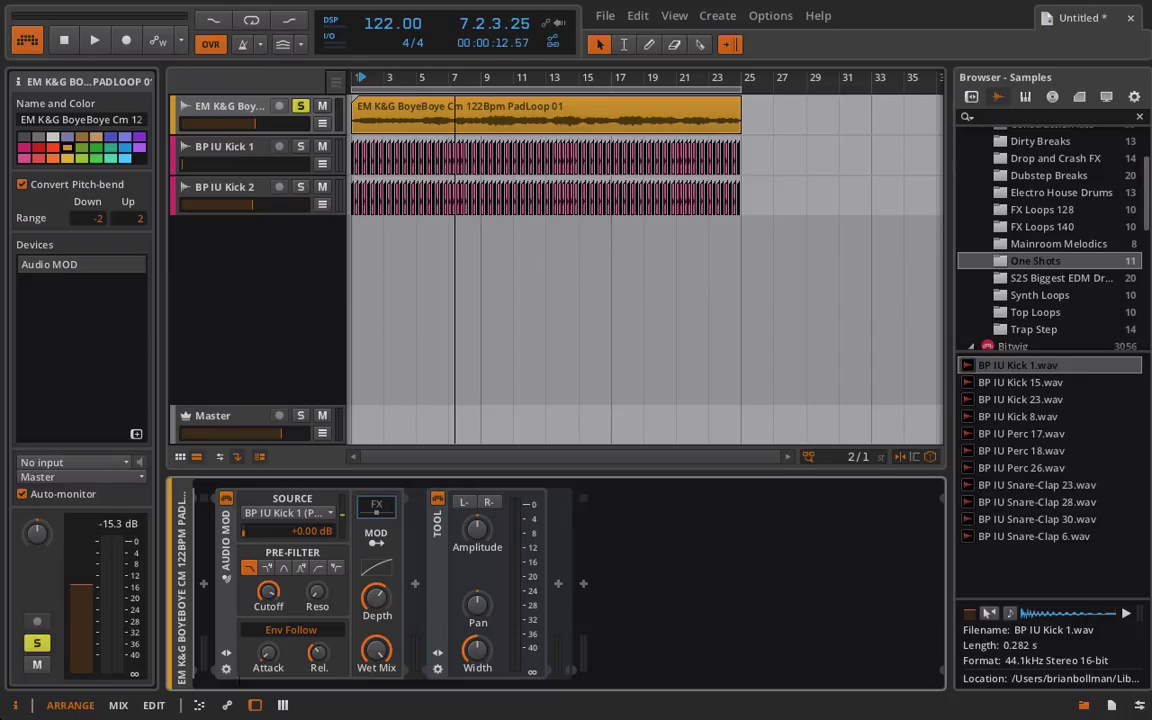
{"action": "mouse_move", "coordinate": [558, 588]}
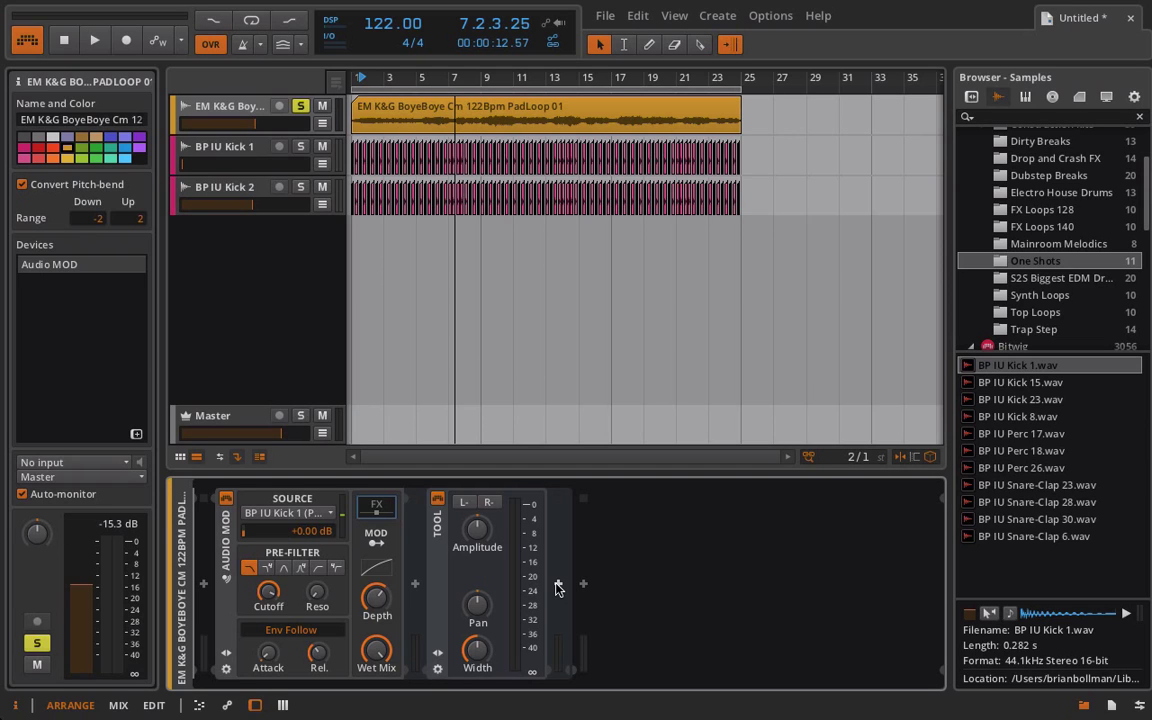
{"action": "mouse_move", "coordinate": [630, 654]}
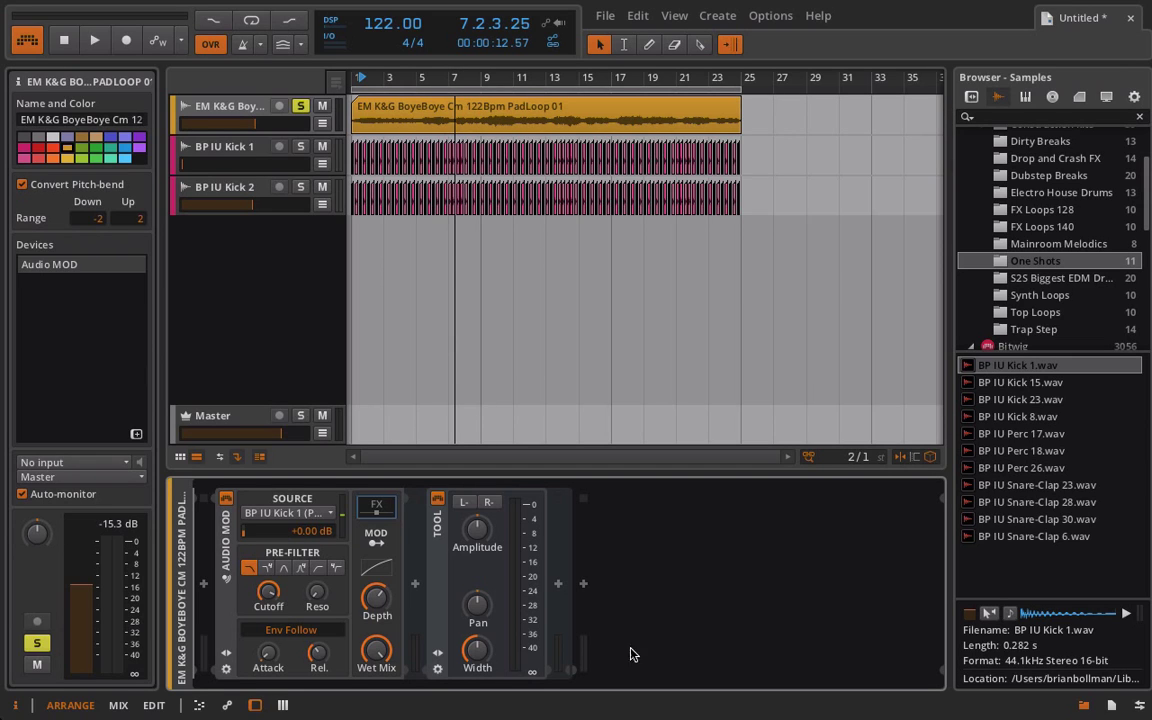
Step: Insert Distortion after Tool, map Audio MOD to Tool's Amplitude, and resume playback
{"action": "left_click", "coordinate": [558, 583]}
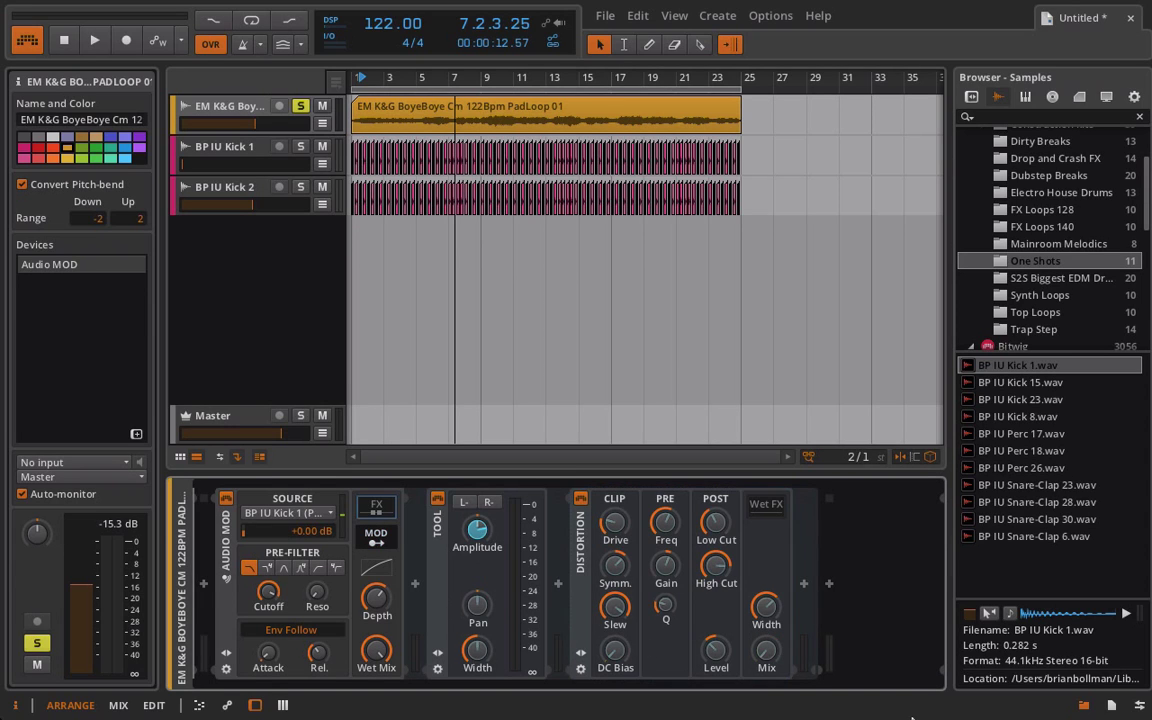
{"action": "left_click_drag", "start_coordinate": [766, 645], "coordinate": [766, 600]}
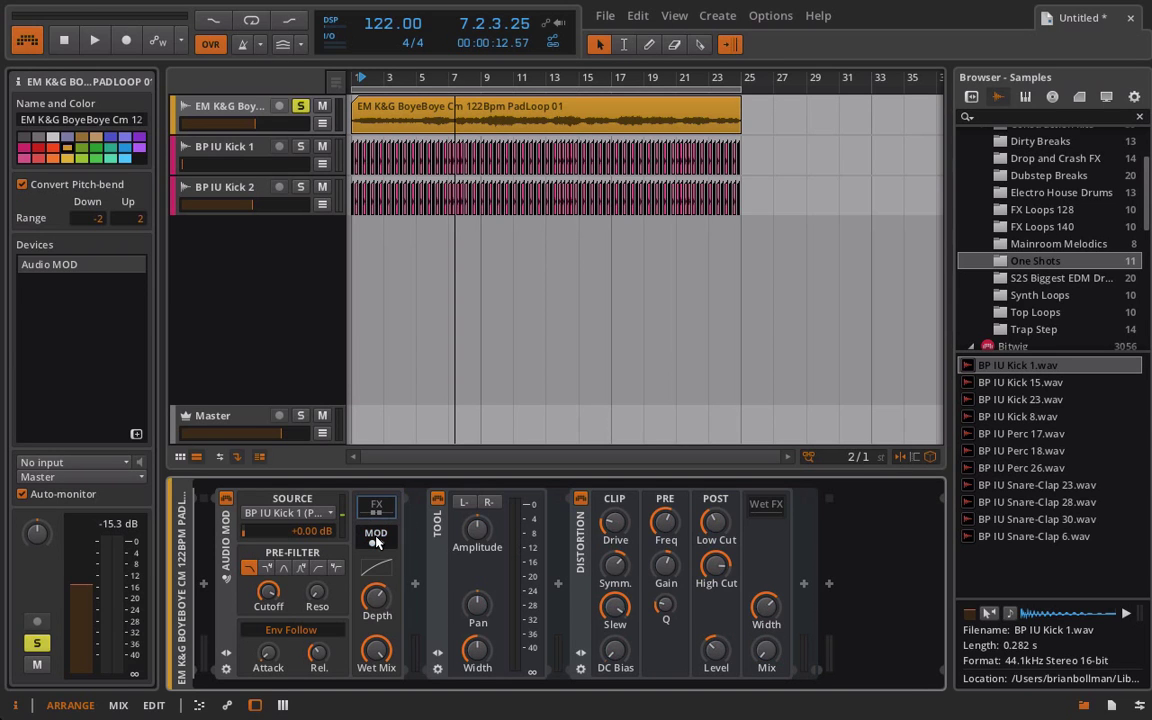
{"action": "left_click", "coordinate": [94, 40]}
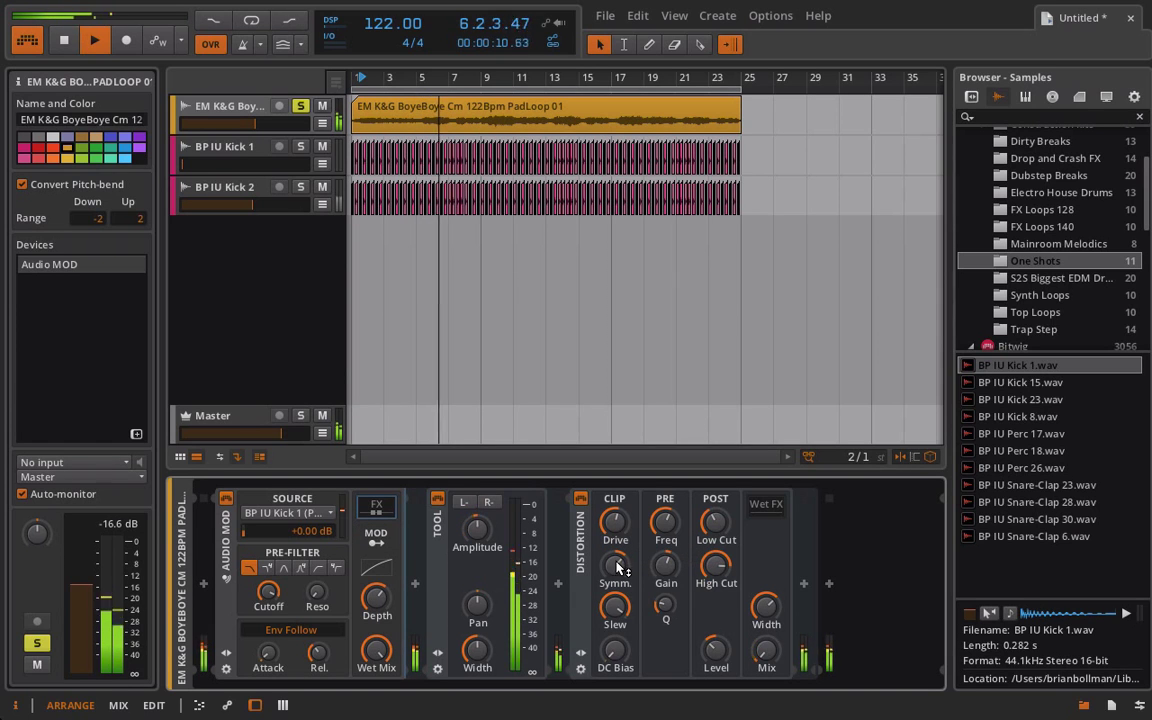
Step: Adjust the Distortion's Symmetry knob while the arrangement plays
{"action": "left_click_drag", "start_coordinate": [614, 575], "coordinate": [614, 560]}
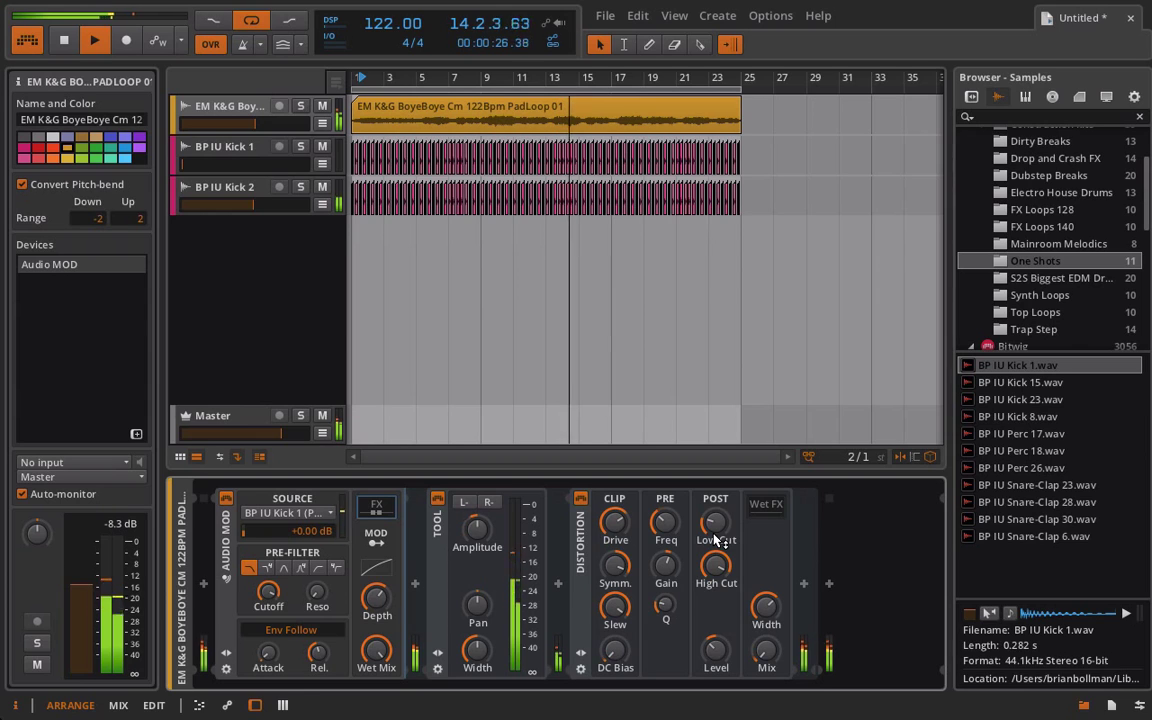
Step: Stop the transport, keeping the Distortion settings as adjusted
{"action": "left_click", "coordinate": [94, 40]}
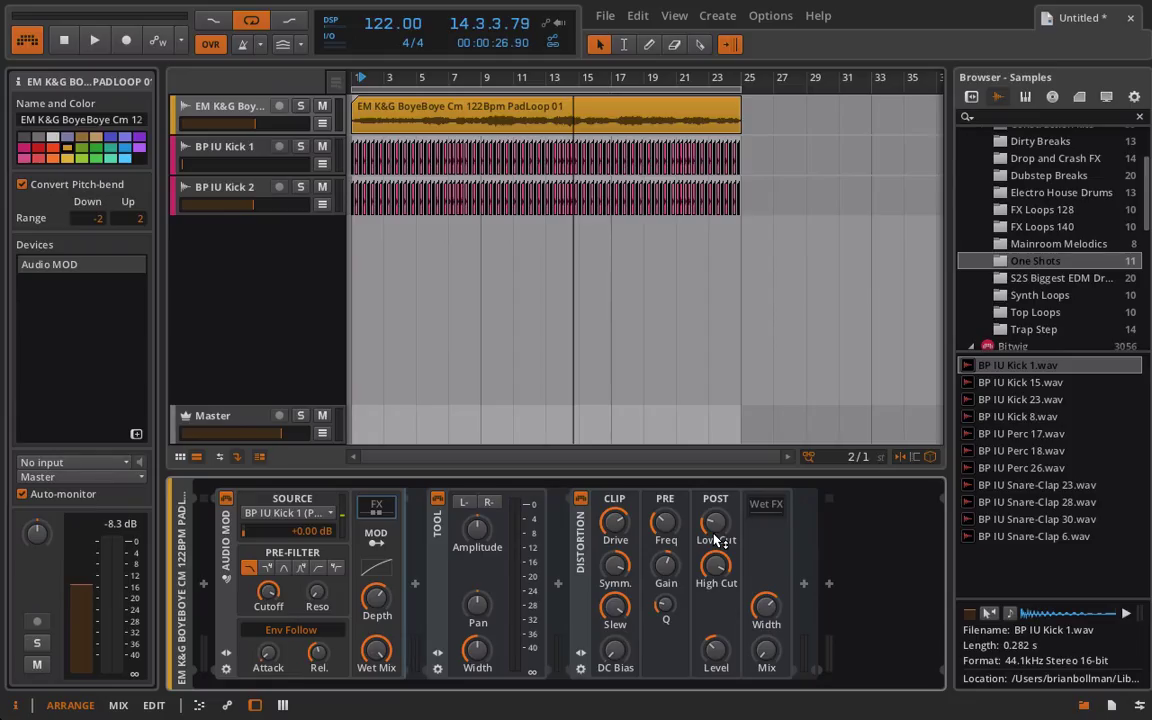
{"action": "mouse_move", "coordinate": [262, 553]}
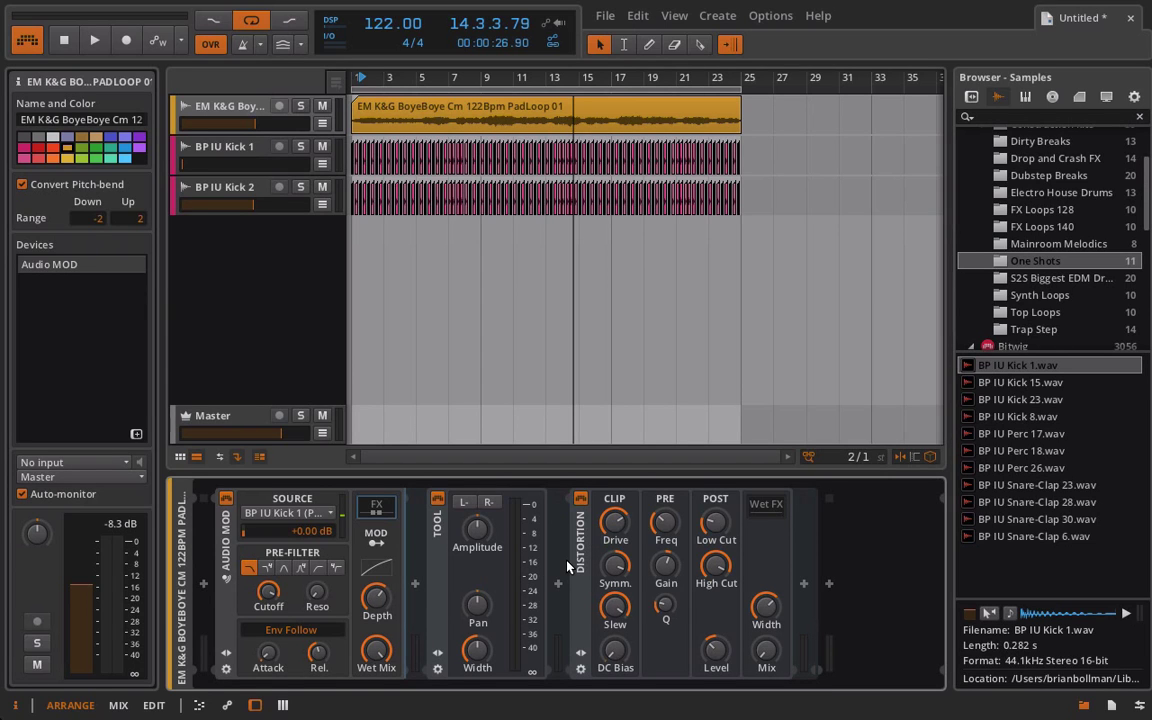
{"action": "mouse_move", "coordinate": [400, 607]}
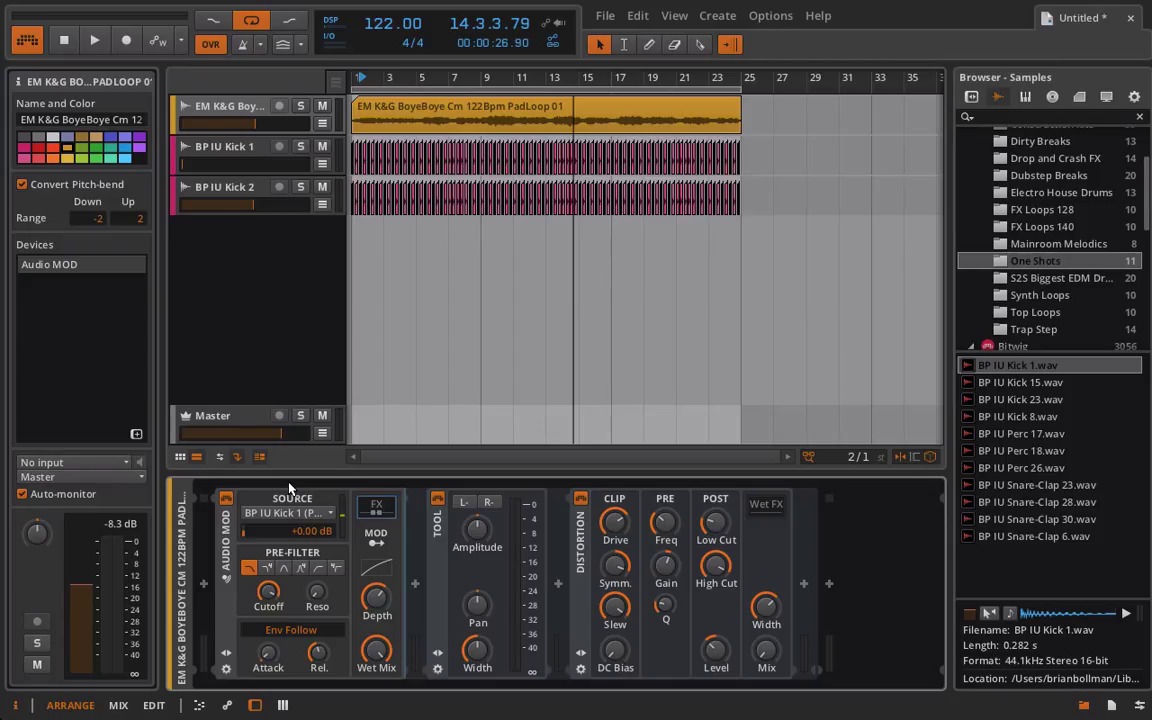
{"action": "mouse_move", "coordinate": [356, 507]}
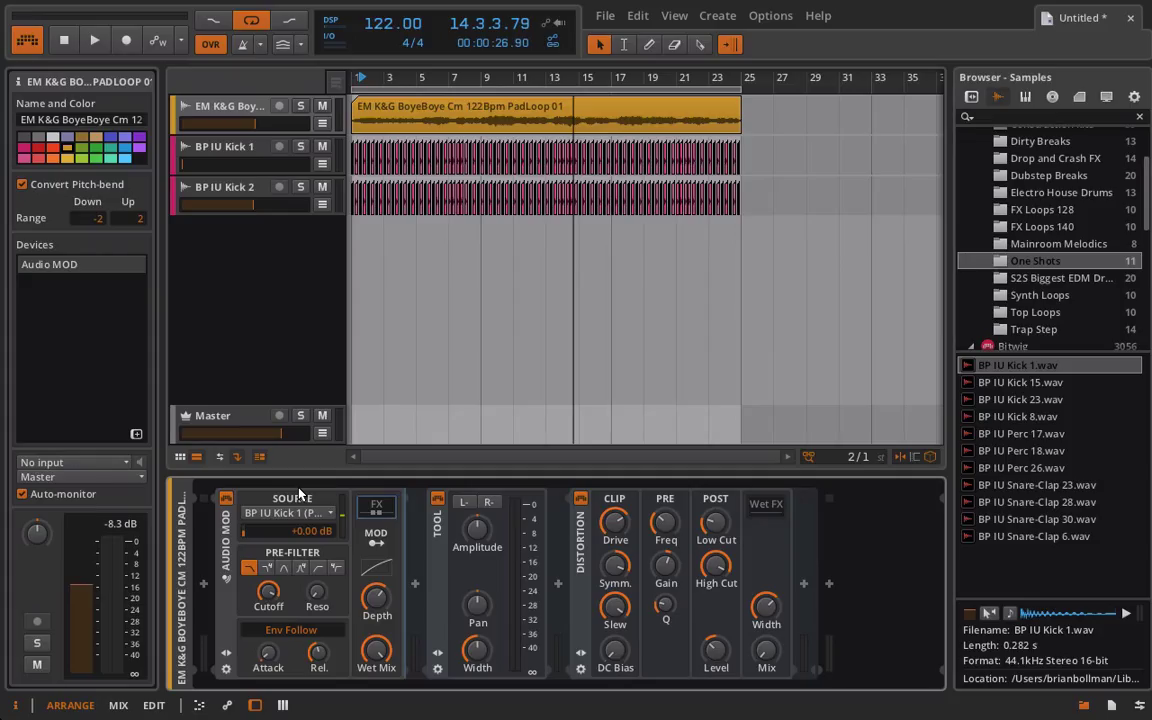
{"action": "mouse_move", "coordinate": [500, 545]}
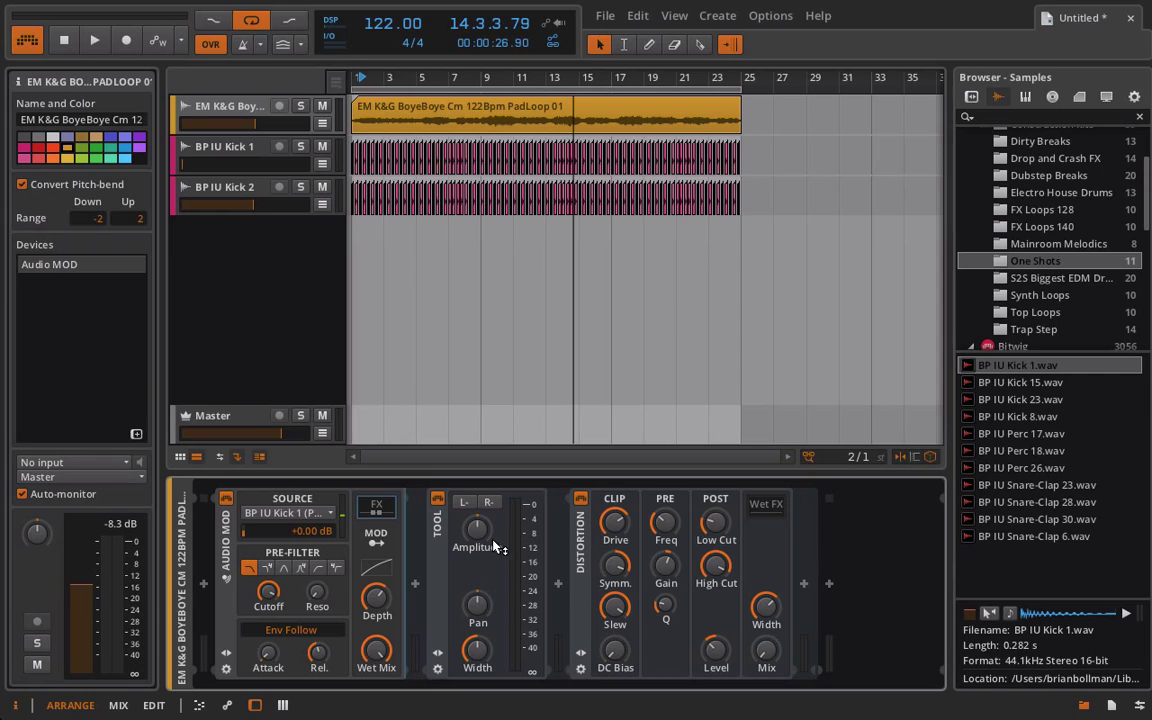
{"action": "mouse_move", "coordinate": [487, 537]}
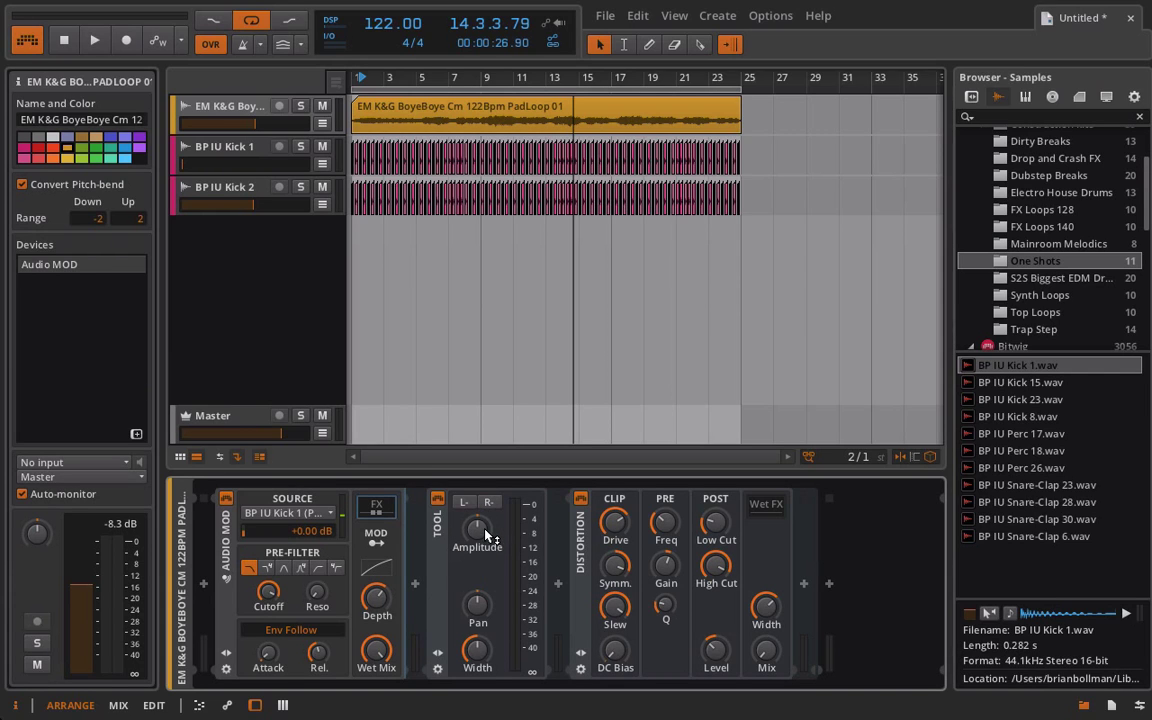
{"action": "mouse_move", "coordinate": [446, 596]}
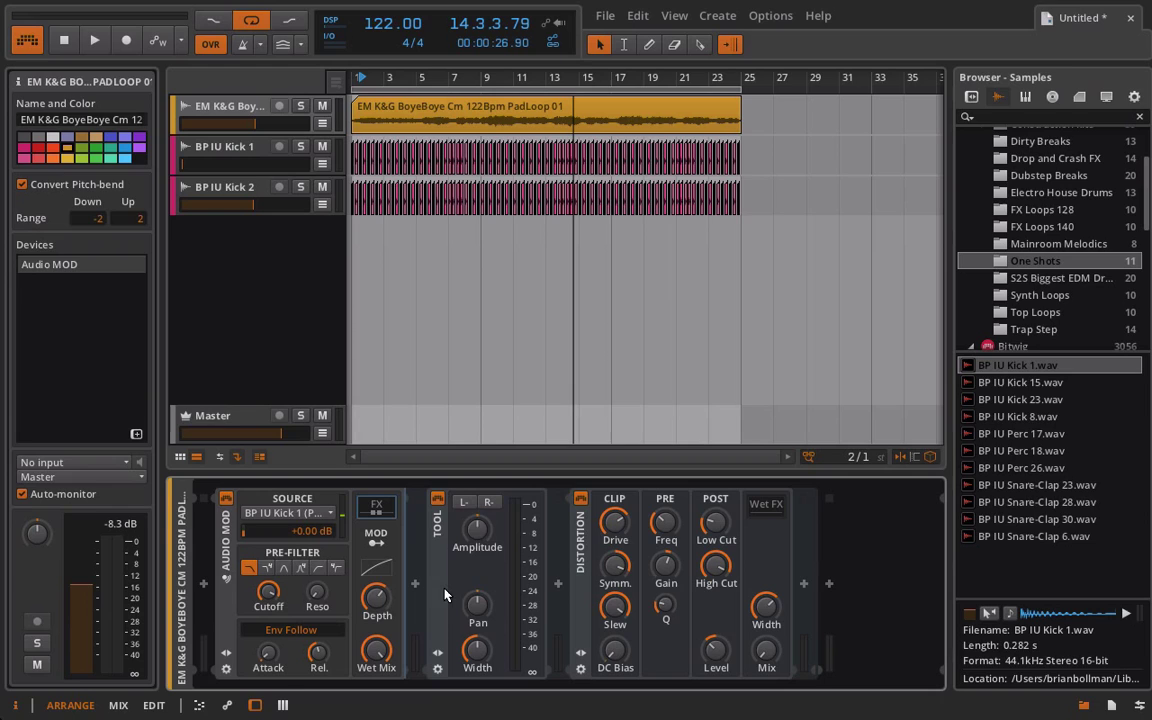
{"action": "mouse_move", "coordinate": [449, 564]}
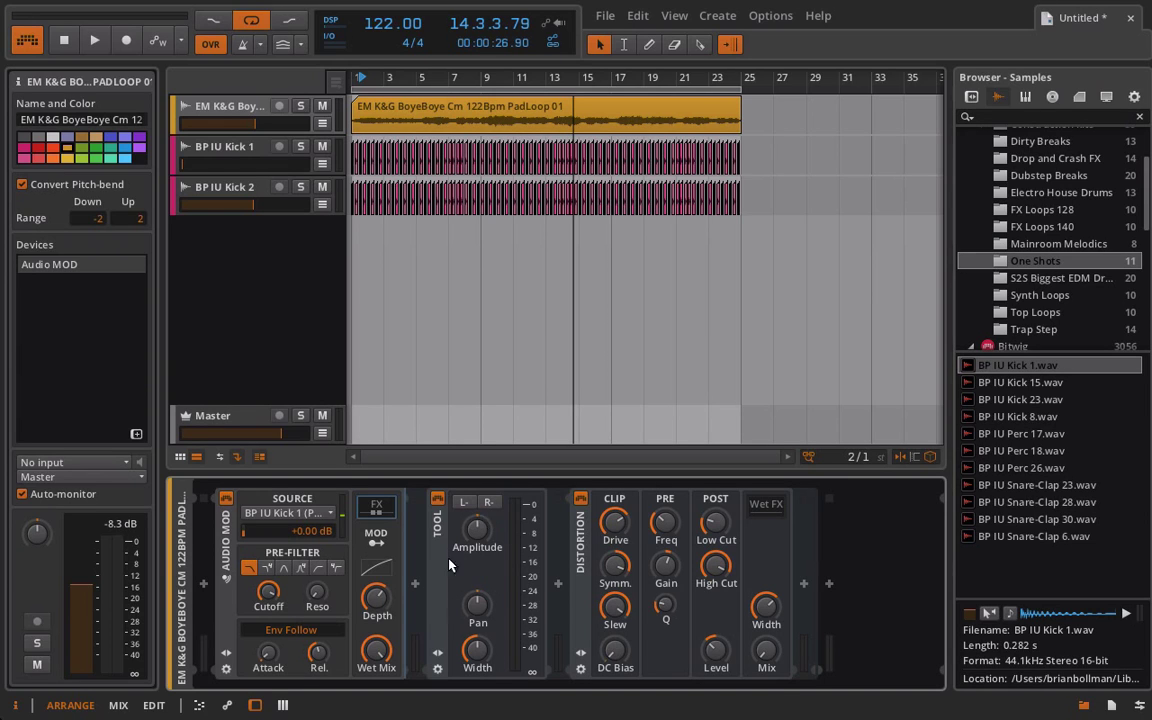